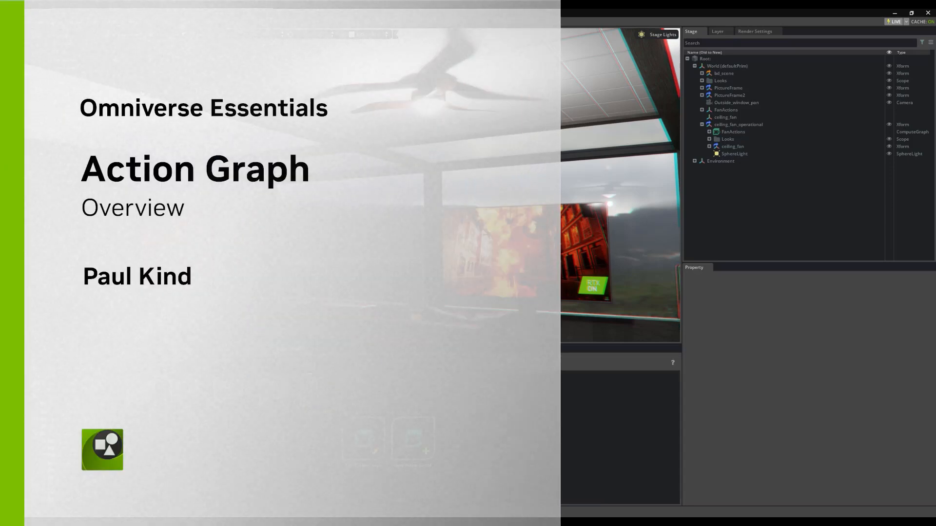
Play the FanActions living-room scene so the ceiling fan's Action Graph spins the fan.
{"action": "left_click", "coordinate": [734, 132]}
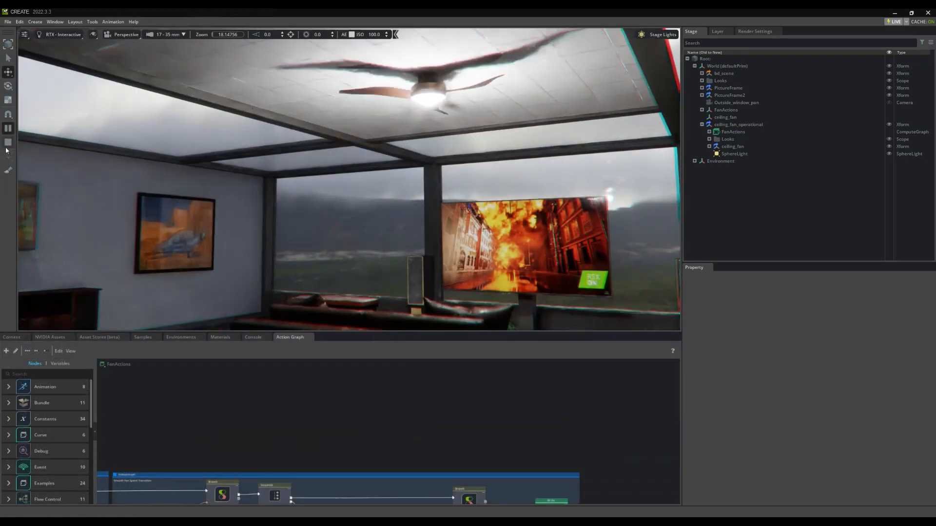
{"action": "left_click", "coordinate": [9, 129]}
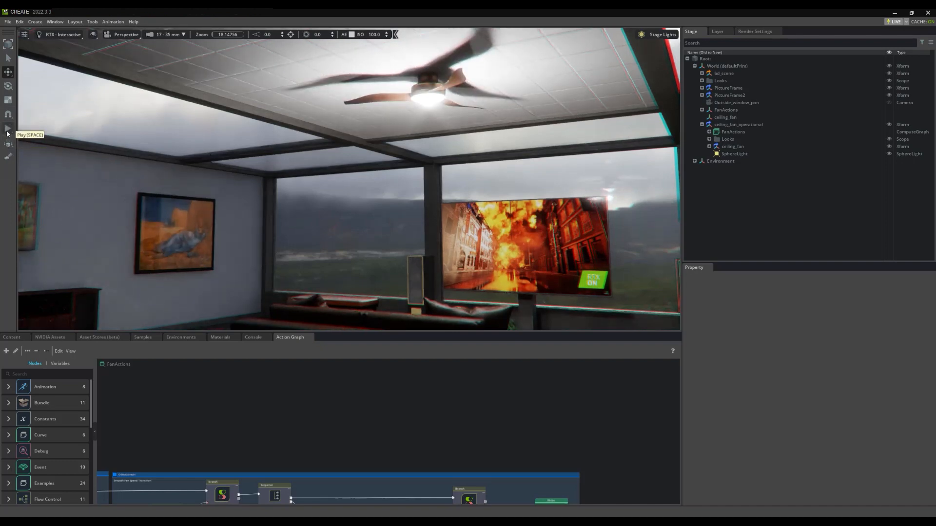
{"action": "left_click", "coordinate": [11, 338]}
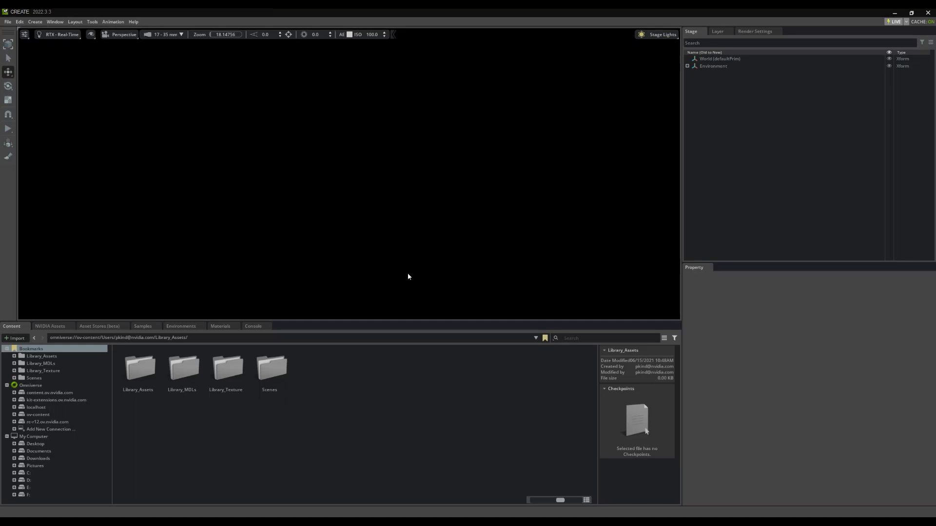
{"action": "mouse_move", "coordinate": [397, 254]}
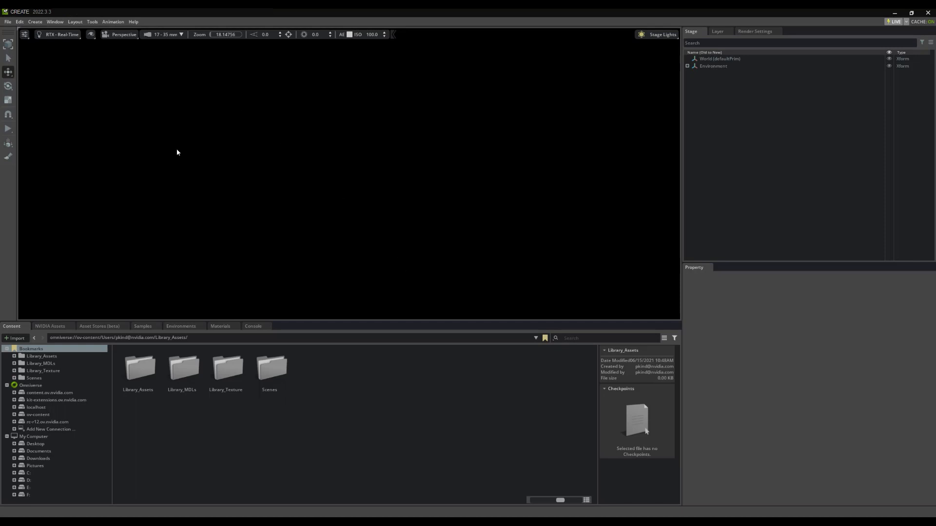
Show the Action Graph editor panel via Window > Visual Scripting.
{"action": "left_click", "coordinate": [55, 23]}
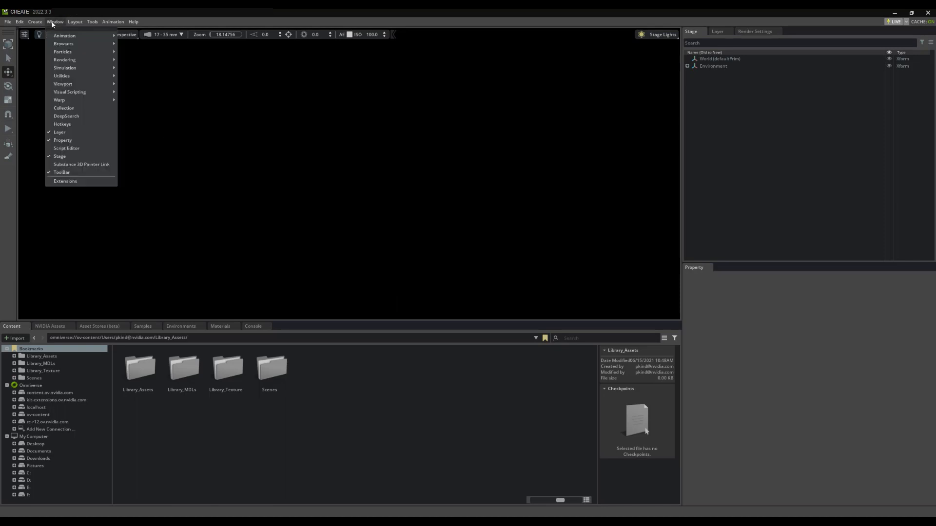
{"action": "mouse_move", "coordinate": [70, 92]}
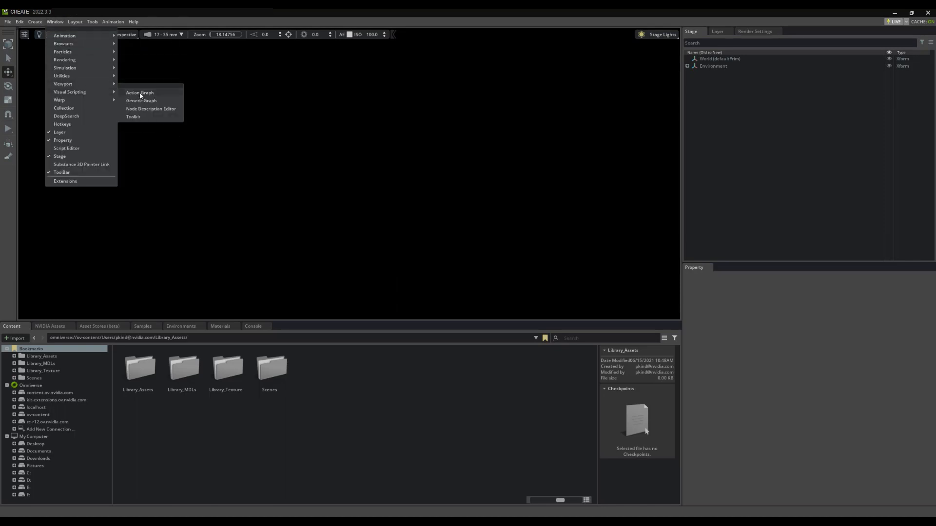
{"action": "left_click", "coordinate": [140, 92]}
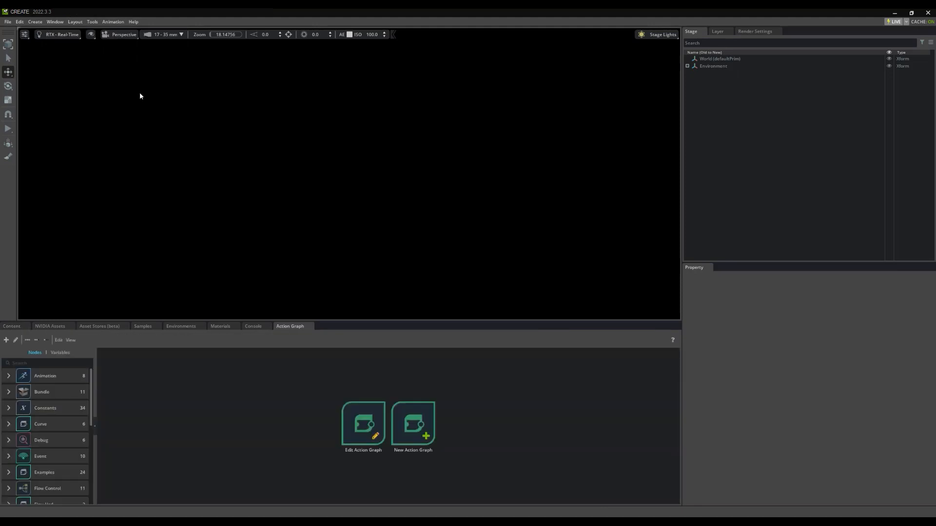
{"action": "mouse_move", "coordinate": [301, 343]}
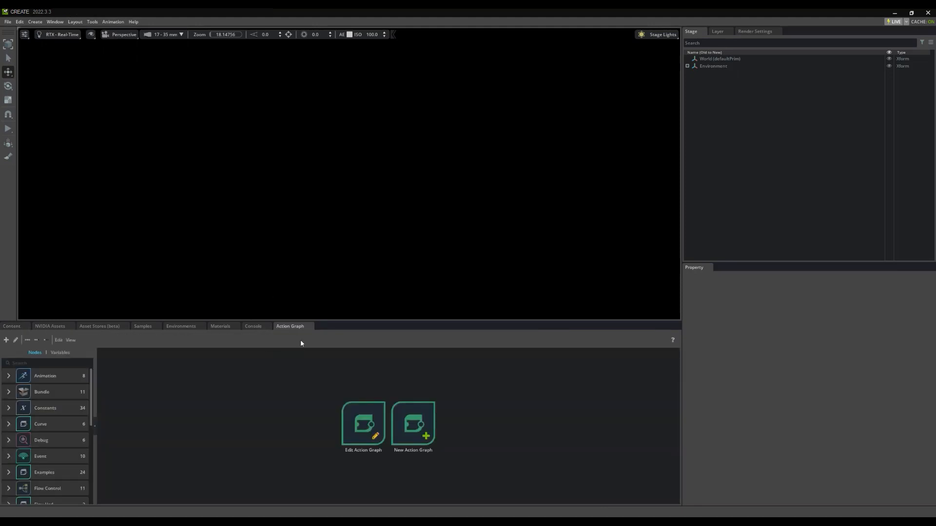
{"action": "mouse_move", "coordinate": [292, 300]}
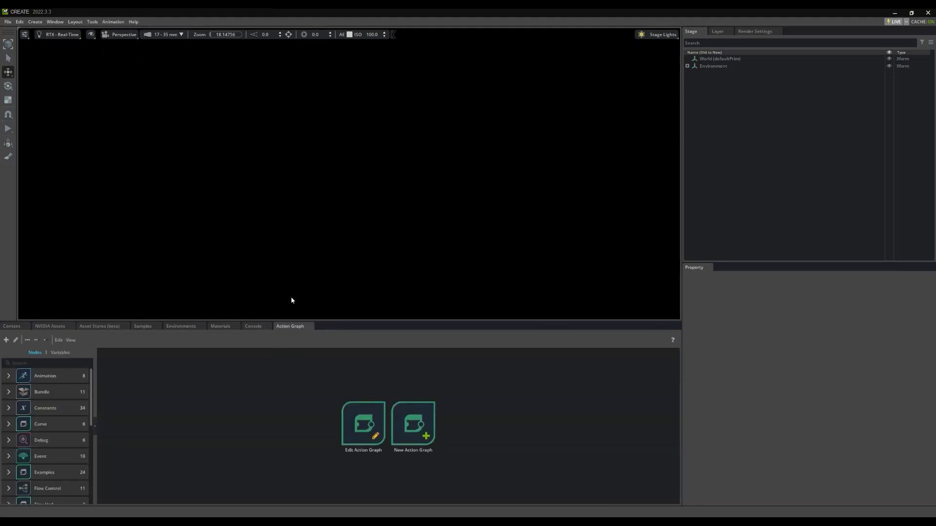
{"action": "mouse_move", "coordinate": [318, 440]}
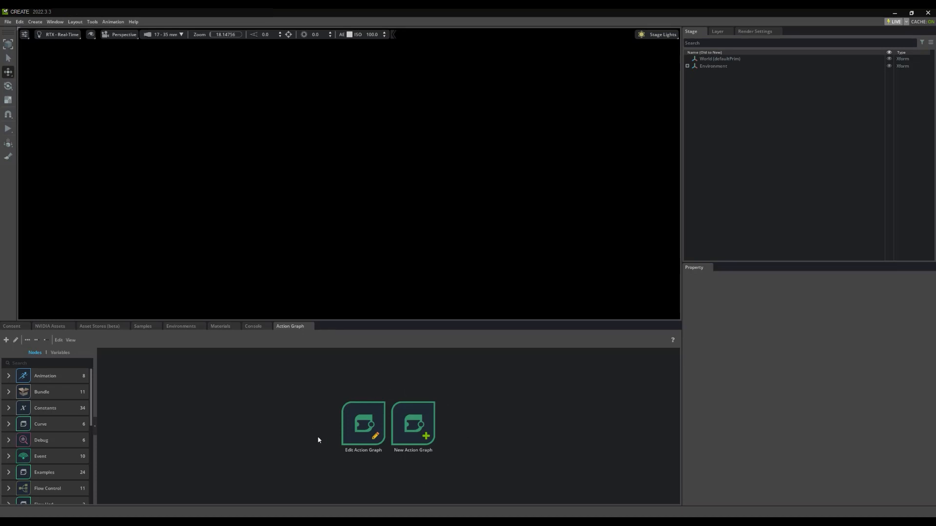
{"action": "mouse_move", "coordinate": [462, 468]}
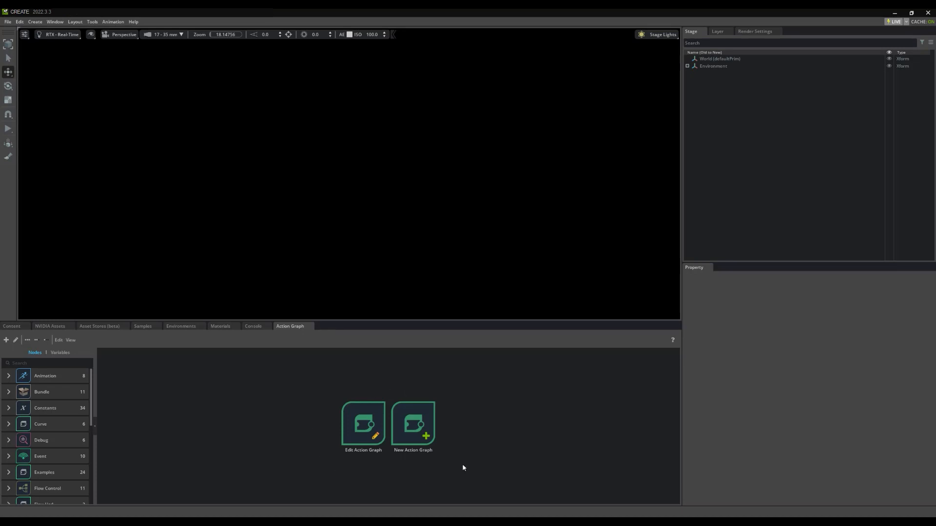
Create a new ActionGraph prim under World from the Stage context menu and expand it.
{"action": "left_click", "coordinate": [35, 22]}
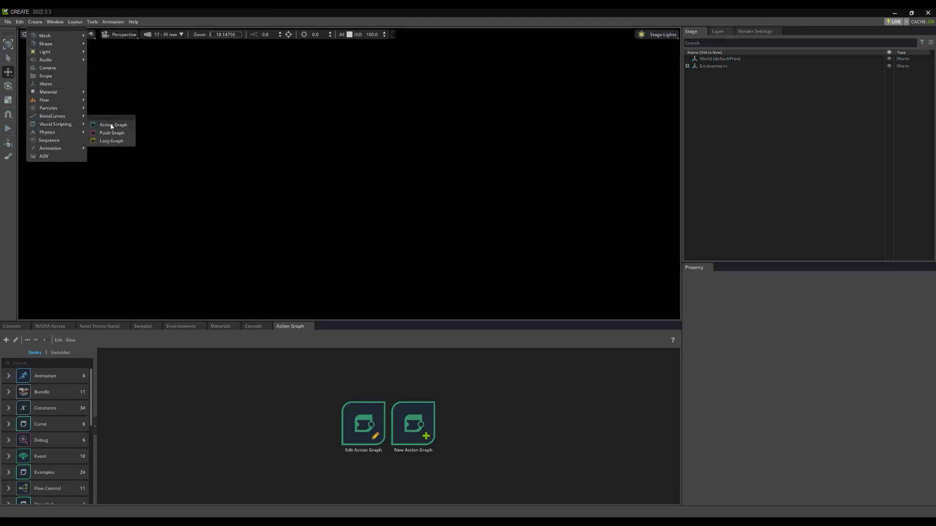
{"action": "mouse_move", "coordinate": [124, 126]}
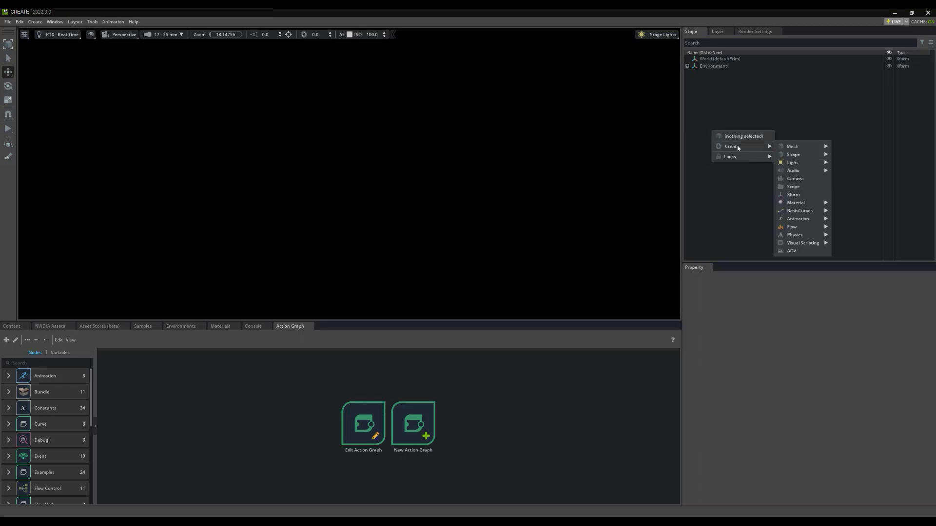
{"action": "mouse_move", "coordinate": [803, 242]}
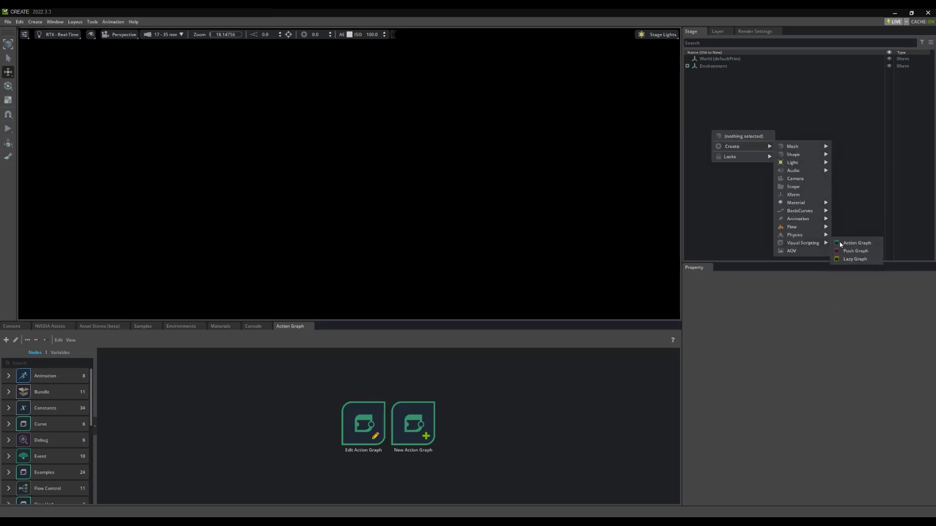
{"action": "left_click", "coordinate": [857, 242]}
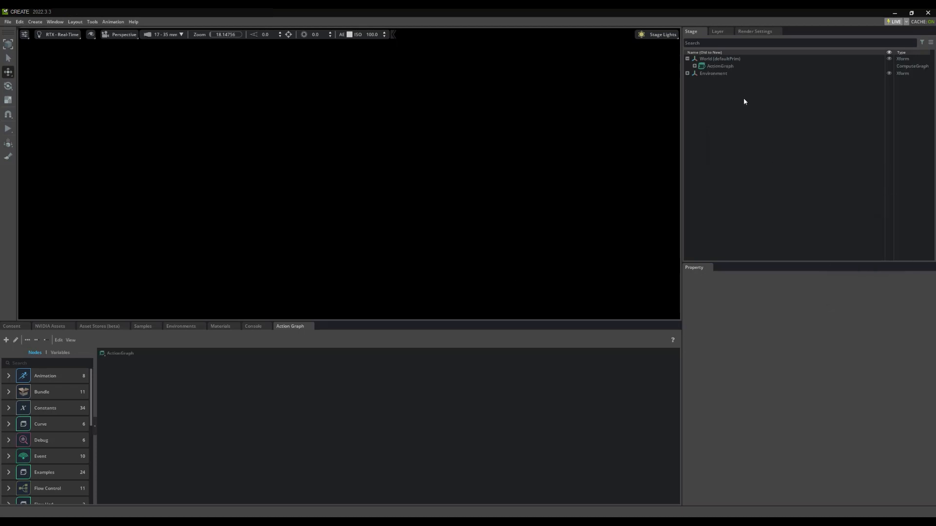
{"action": "left_click", "coordinate": [719, 65]}
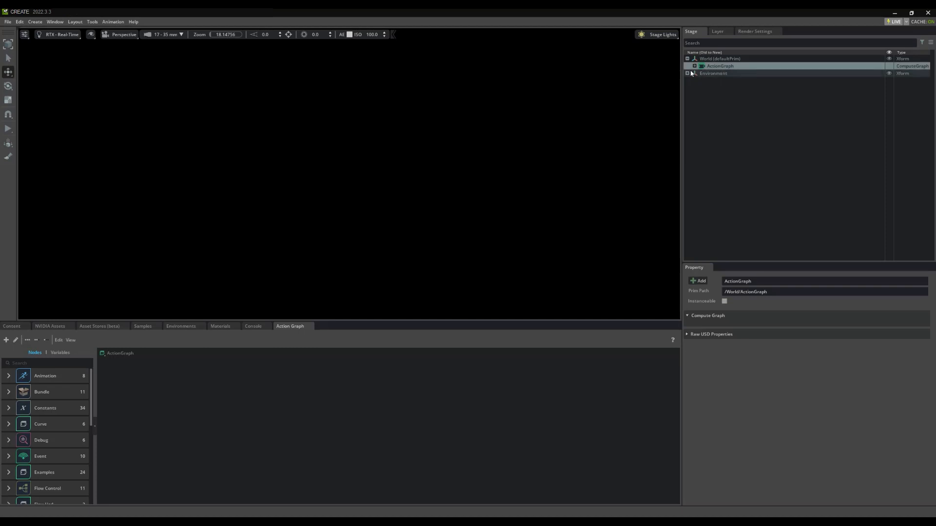
{"action": "left_click", "coordinate": [688, 65]}
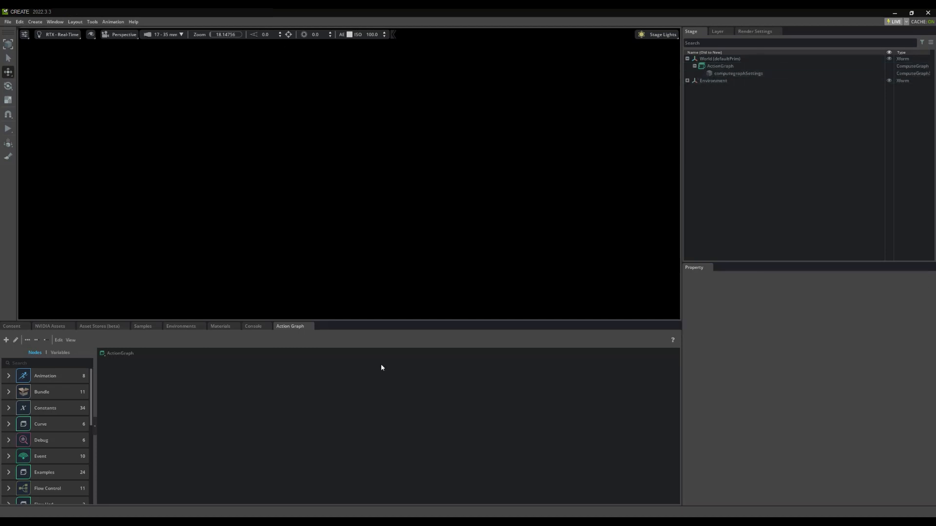
{"action": "left_click", "coordinate": [40, 456]}
{"action": "type", "text": "constant"}
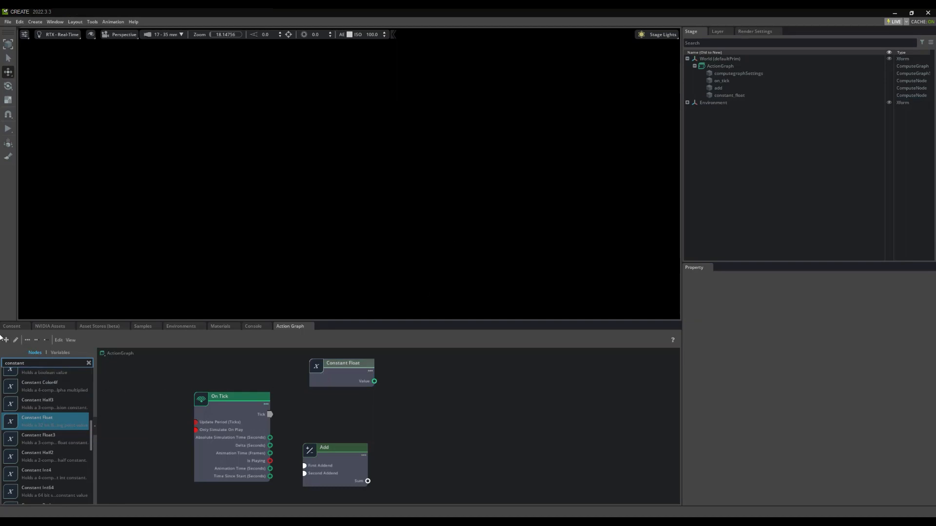
{"action": "mouse_move", "coordinate": [6, 339]}
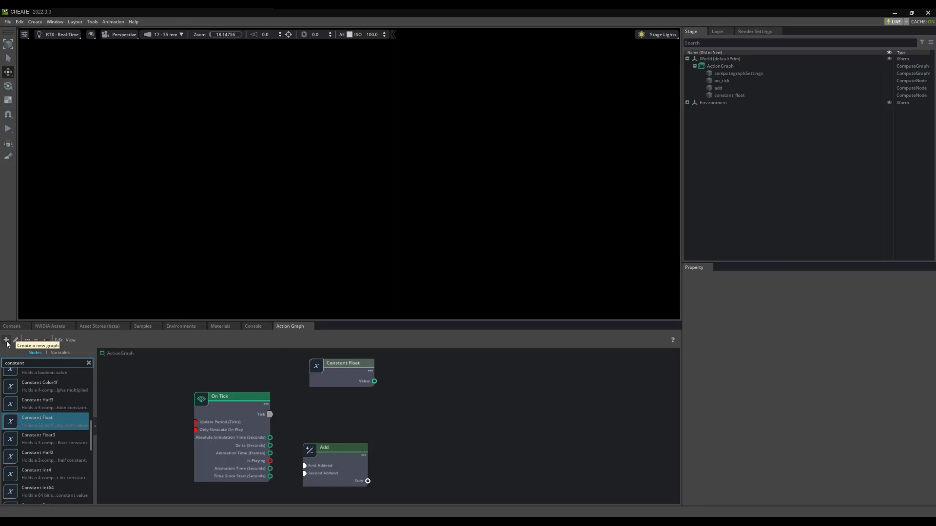
{"action": "mouse_move", "coordinate": [17, 339]}
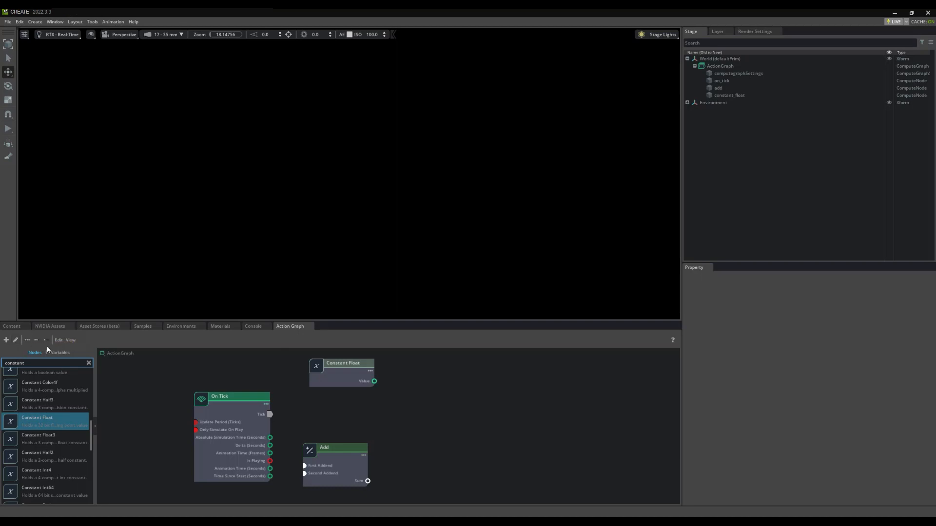
{"action": "mouse_move", "coordinate": [44, 339]}
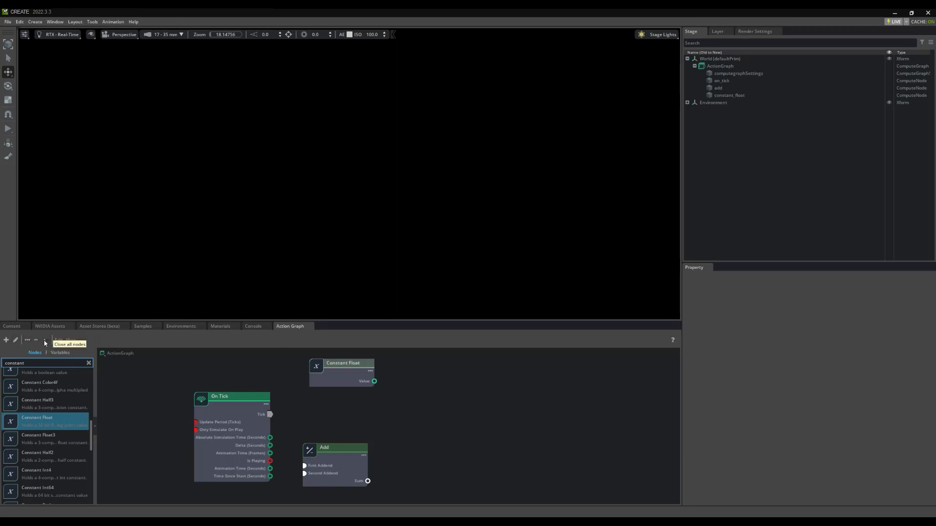
Select the Constant Float node to show its Value input of 0.0.
{"action": "left_click", "coordinate": [36, 339]}
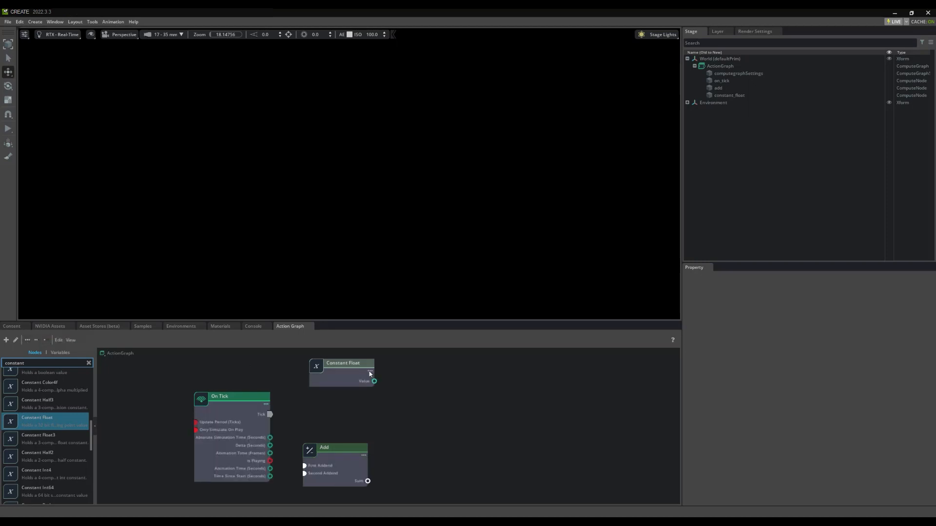
{"action": "left_click", "coordinate": [343, 363]}
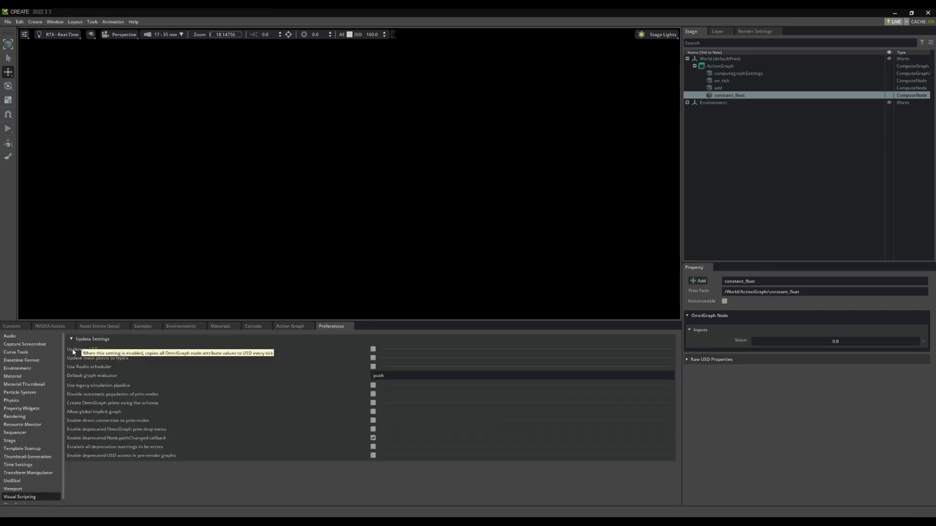
{"action": "mouse_move", "coordinate": [140, 295]}
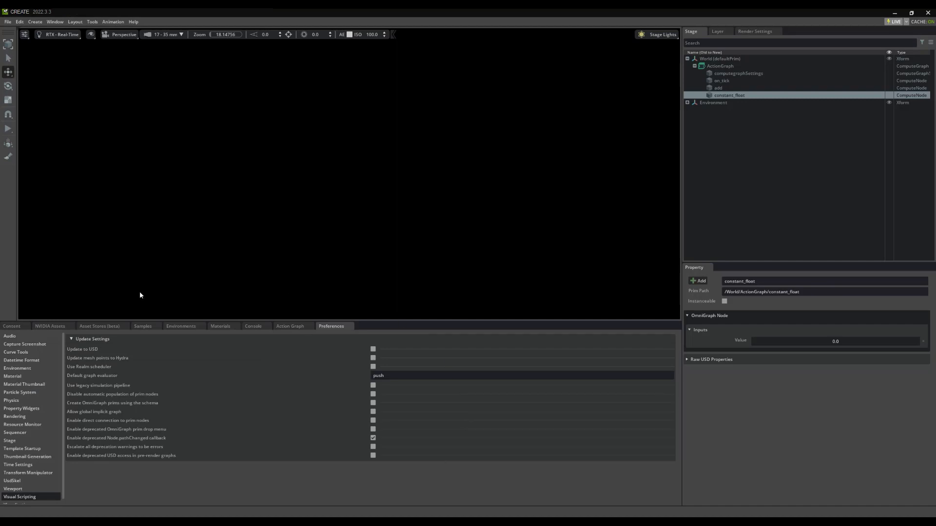
{"action": "mouse_move", "coordinate": [36, 435]}
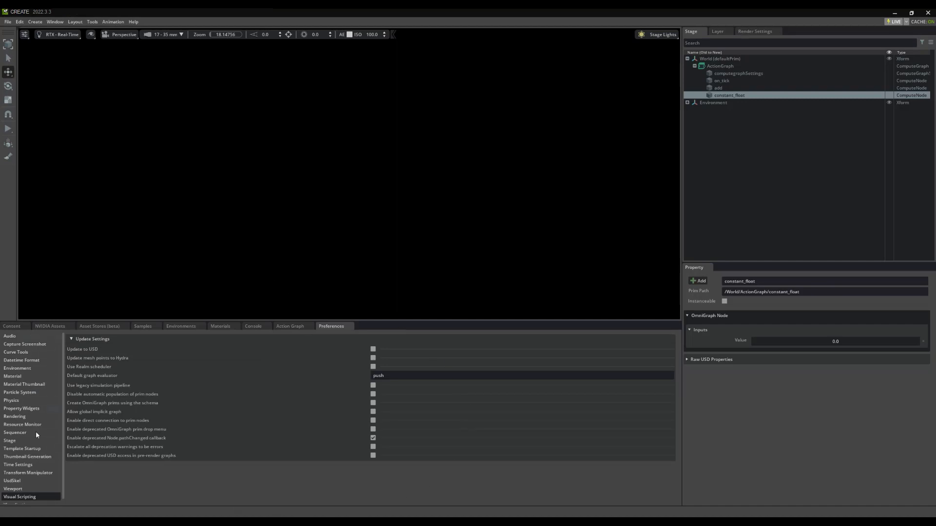
{"action": "mouse_move", "coordinate": [349, 333]}
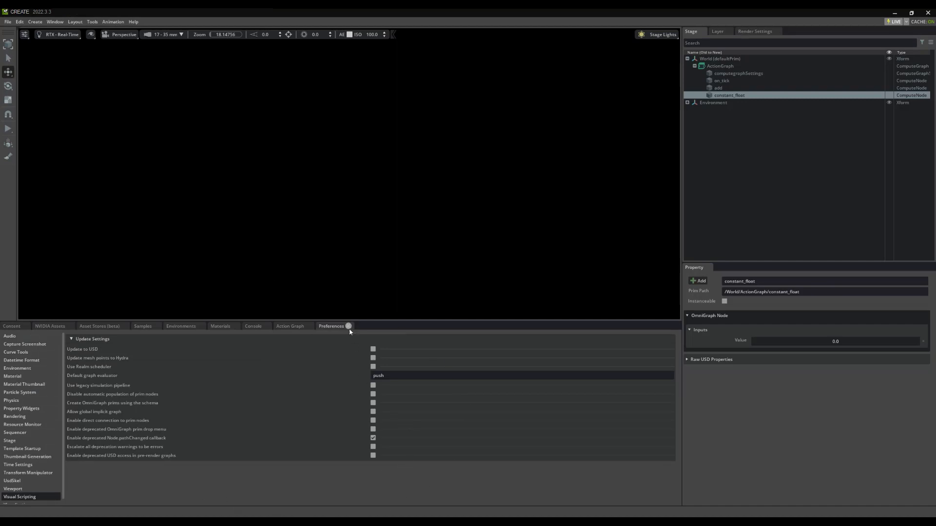
{"action": "left_click", "coordinate": [291, 326]}
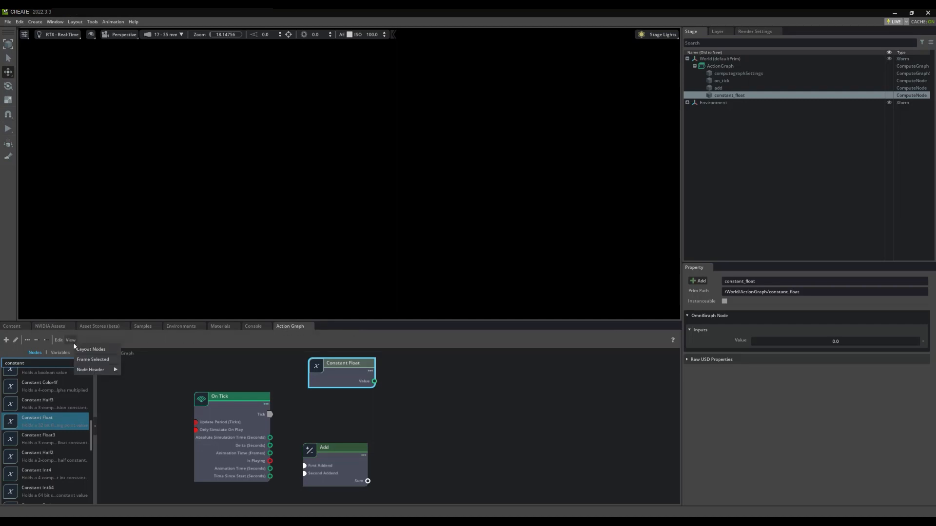
Frame all nodes — On Tick, Constant Float and Add — into the graph view.
{"action": "left_click", "coordinate": [70, 340]}
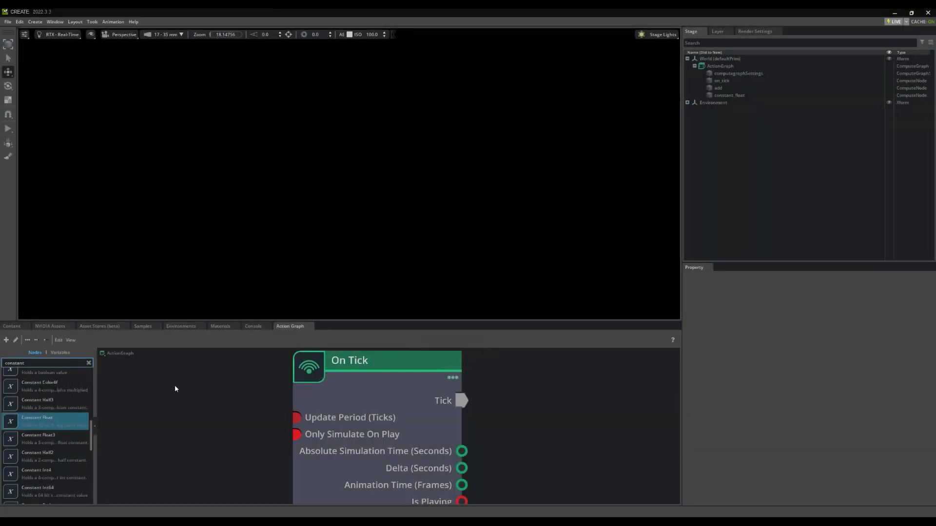
{"action": "left_click", "coordinate": [70, 340]}
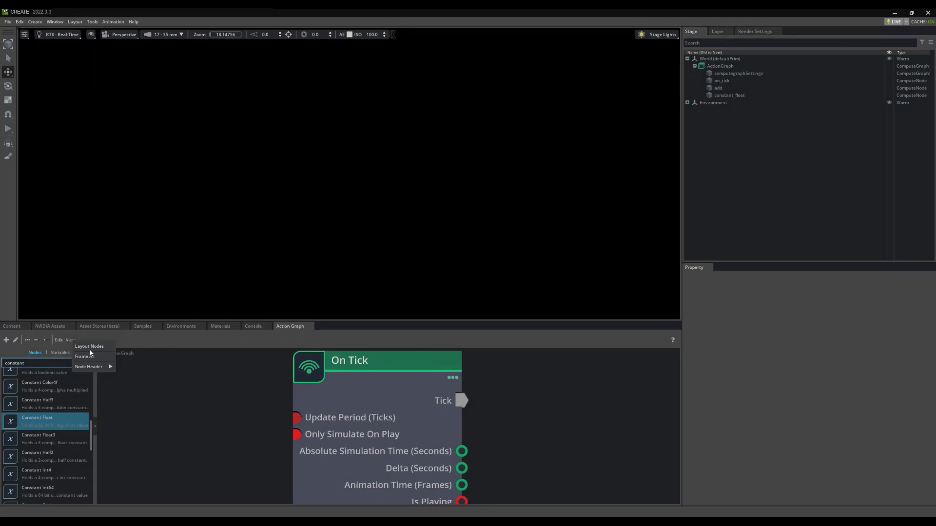
{"action": "left_click", "coordinate": [88, 346]}
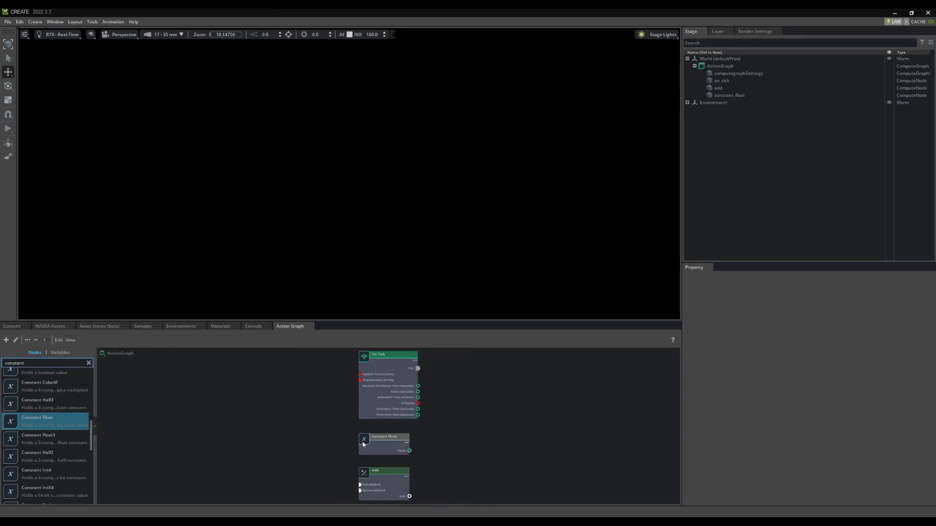
{"action": "mouse_move", "coordinate": [341, 501]}
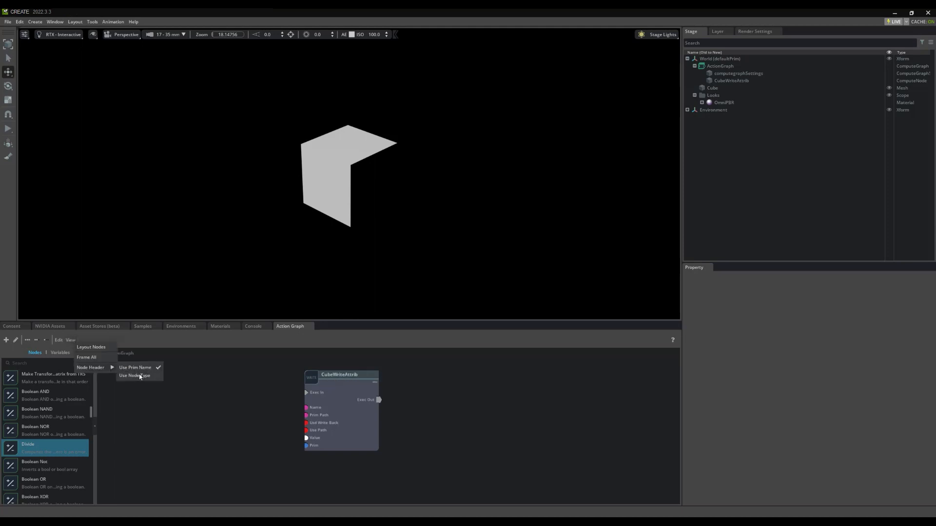
Show node types in headers, then delete the Cube, Looks and CubeWriteAttrib prims.
{"action": "left_click", "coordinate": [134, 375]}
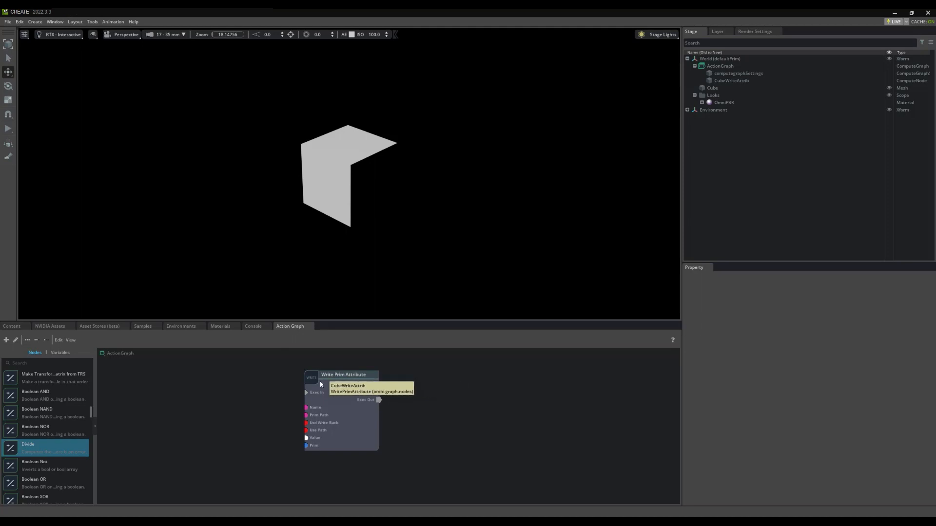
{"action": "mouse_move", "coordinate": [411, 362]}
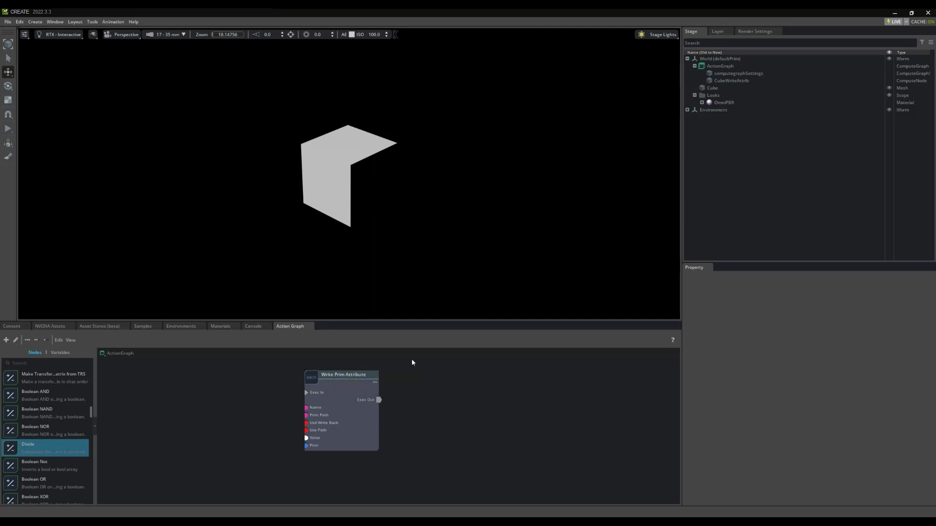
{"action": "left_click", "coordinate": [340, 375]}
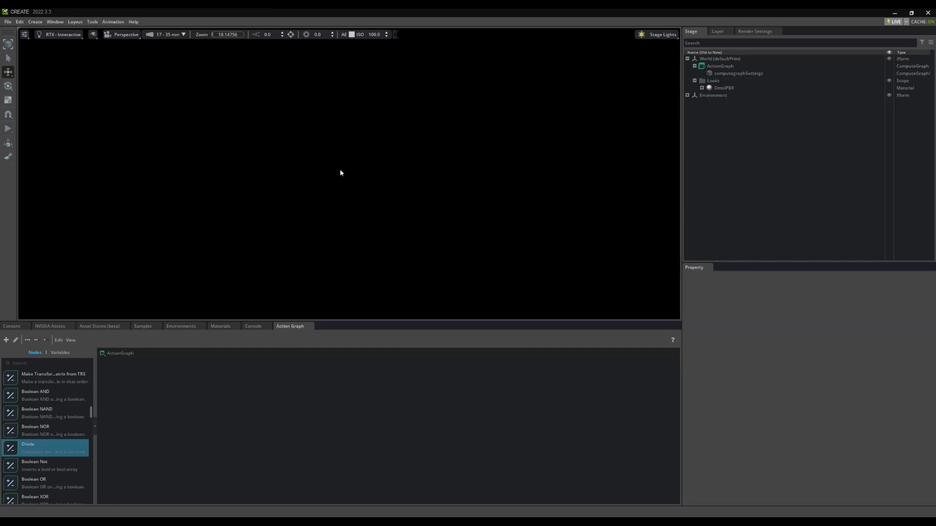
{"action": "left_click", "coordinate": [724, 88]}
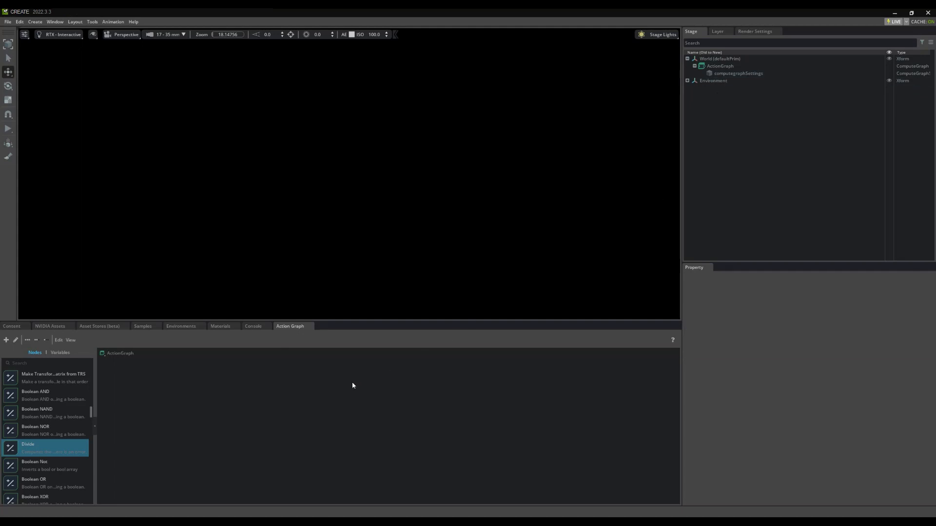
Switch to the Visual Scripting layout, select ActionGraph, then return to the Default layout.
{"action": "left_click", "coordinate": [75, 22]}
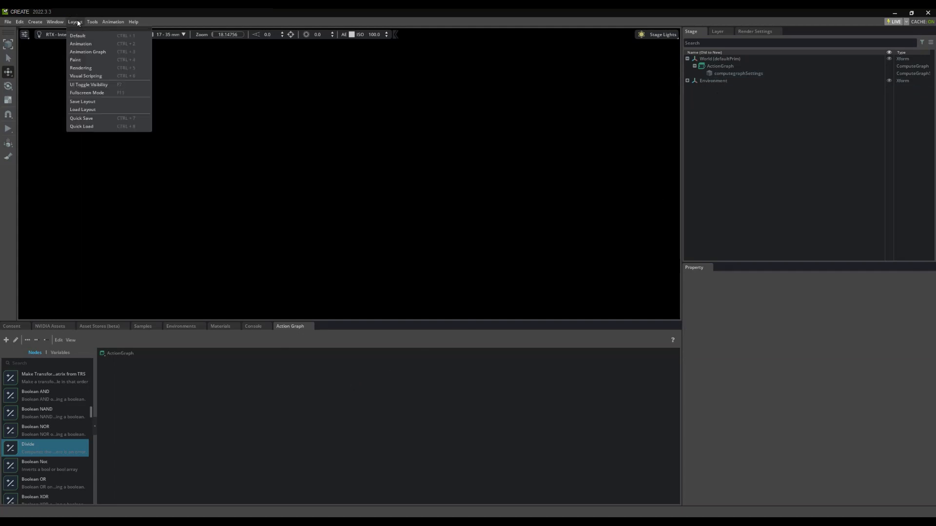
{"action": "mouse_move", "coordinate": [86, 76]}
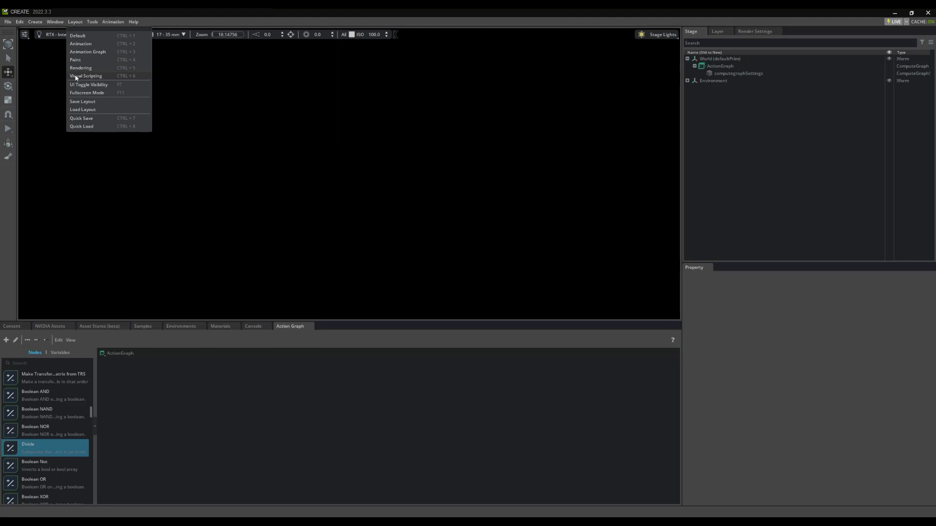
{"action": "left_click", "coordinate": [86, 77]}
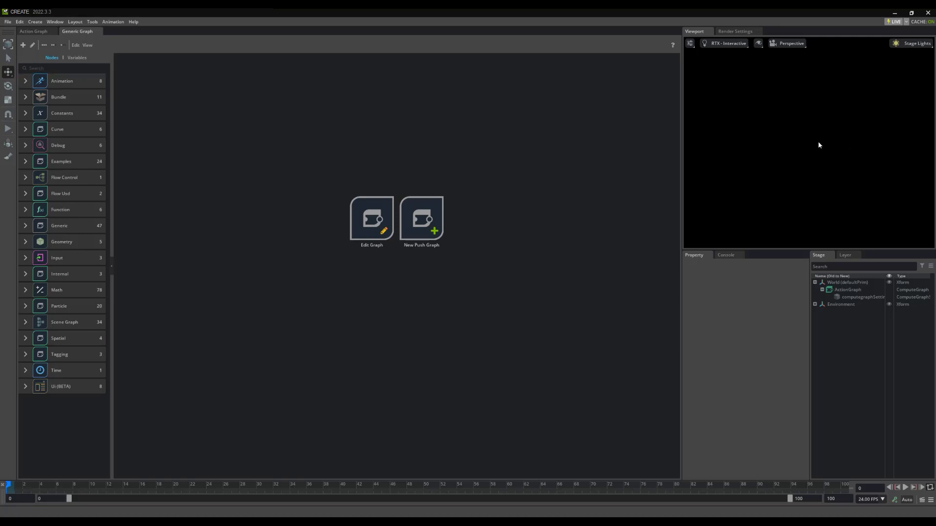
{"action": "mouse_move", "coordinate": [838, 243]}
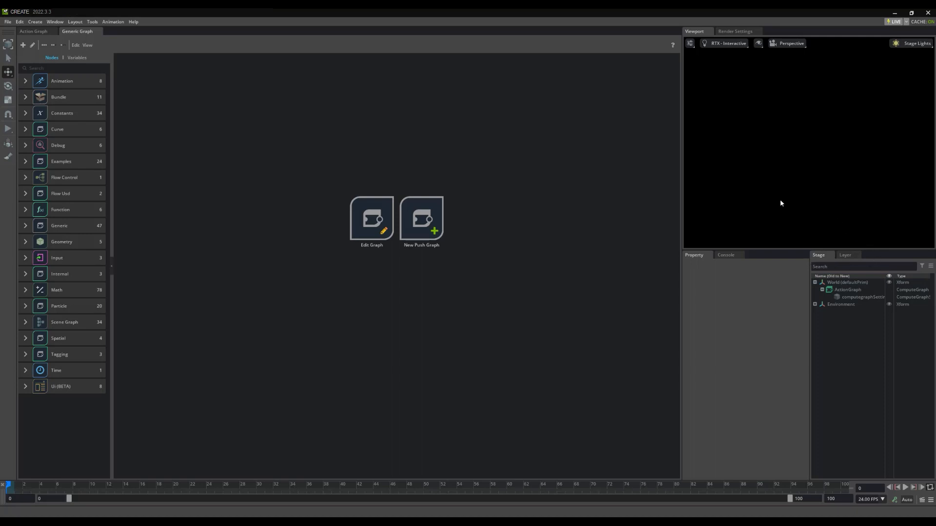
{"action": "mouse_move", "coordinate": [760, 239]}
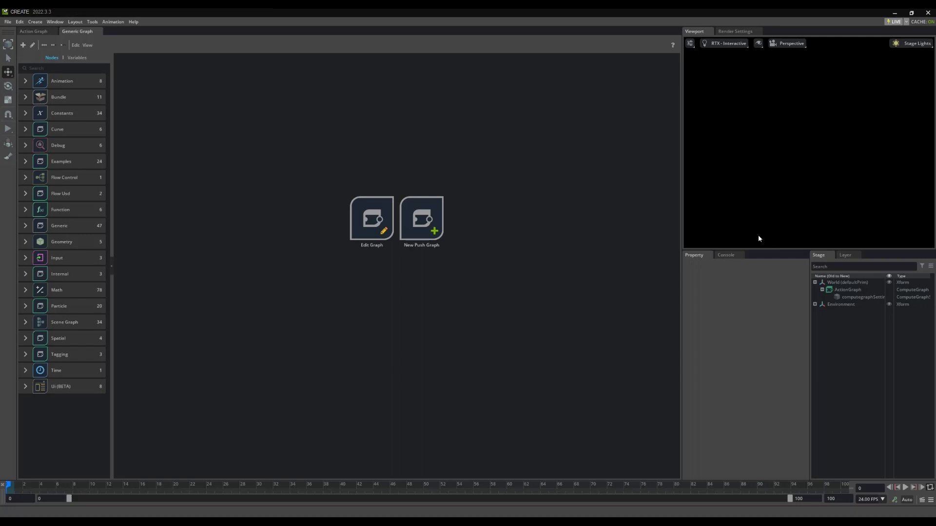
{"action": "left_click", "coordinate": [847, 290]}
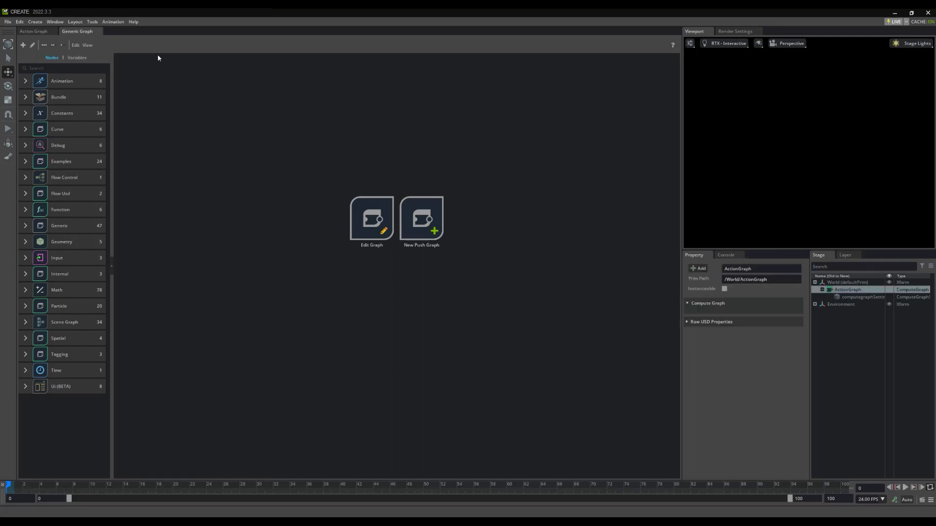
{"action": "left_click", "coordinate": [75, 23]}
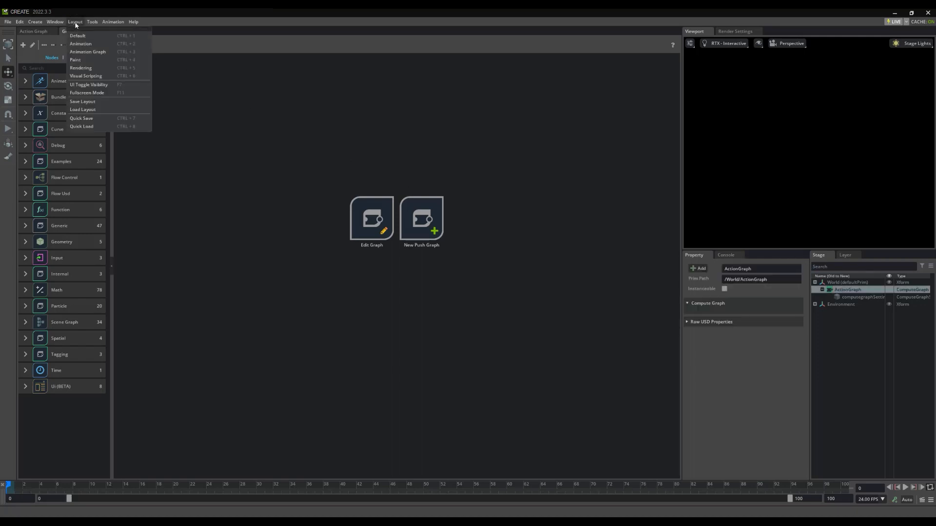
{"action": "left_click", "coordinate": [78, 36]}
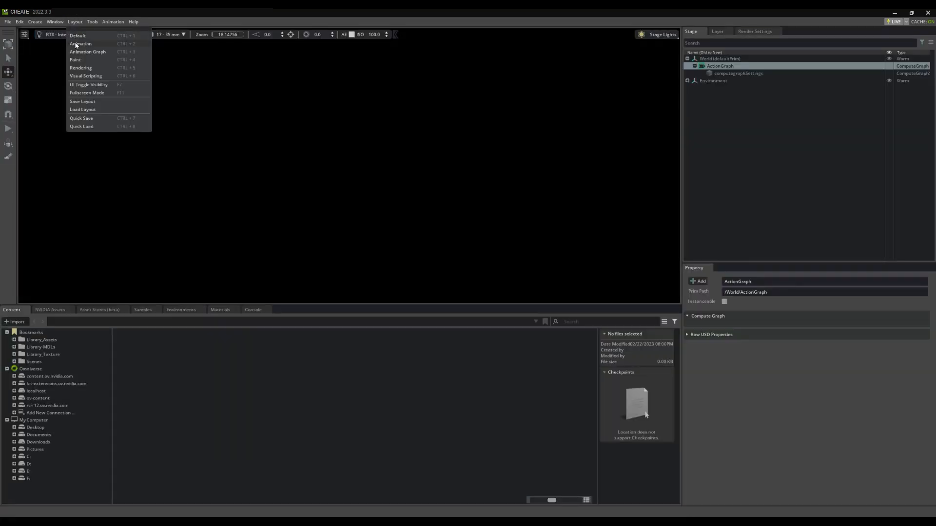
In the Visual Scripting layout create ActionGraph_01 with an Add node and expand Constants.
{"action": "left_click", "coordinate": [86, 76]}
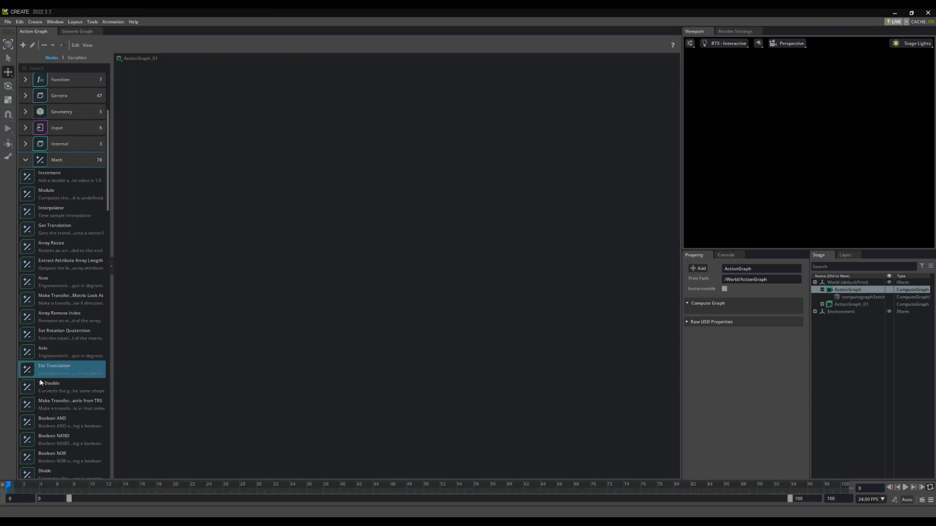
{"action": "scroll", "scroll_direction": "down", "scroll_amount": 3}
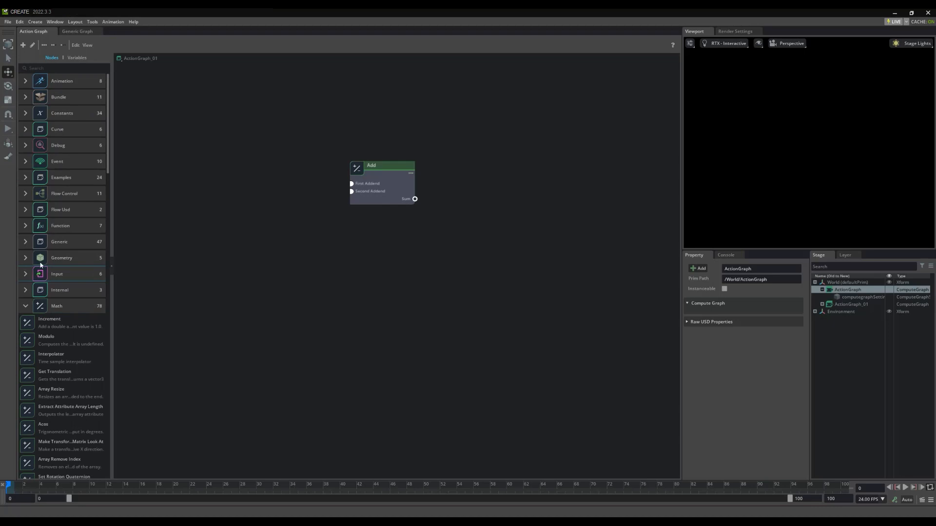
{"action": "left_click", "coordinate": [62, 113]}
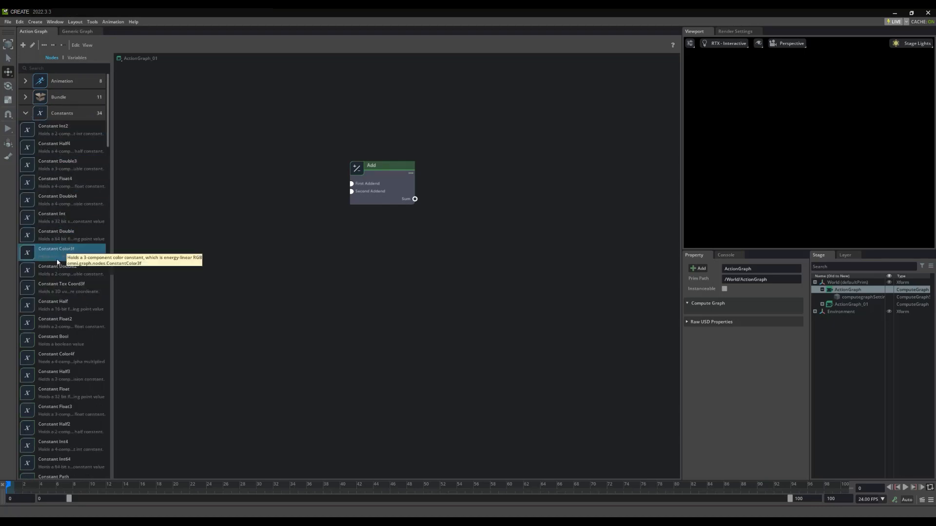
Add two Constant Float nodes and wire them to the Add node's First and Second Addend.
{"action": "left_click_drag", "start_coordinate": [54, 389], "coordinate": [243, 147]}
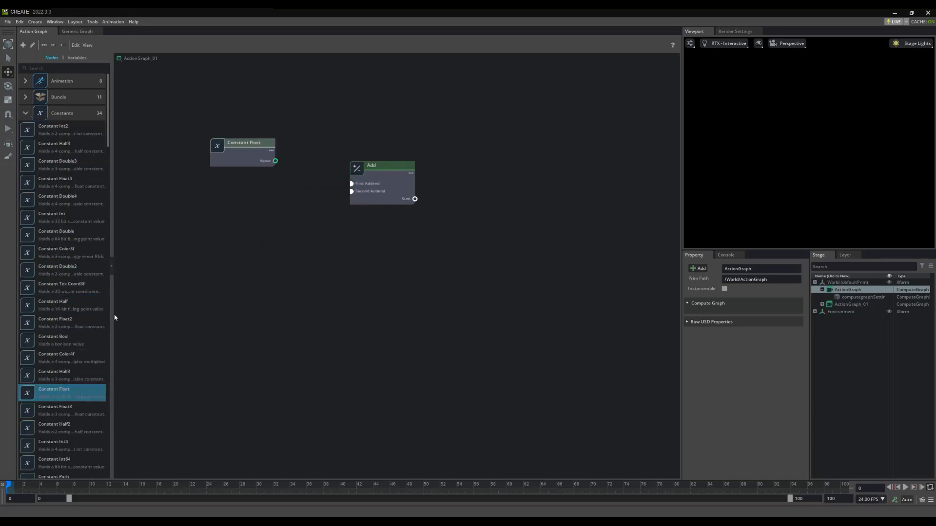
{"action": "left_click_drag", "start_coordinate": [53, 393], "coordinate": [248, 230]}
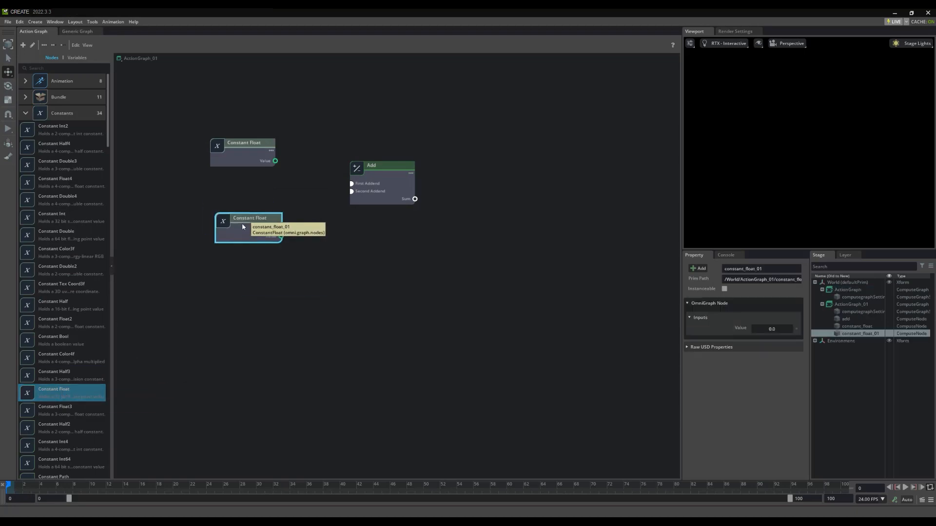
{"action": "mouse_move", "coordinate": [280, 169]}
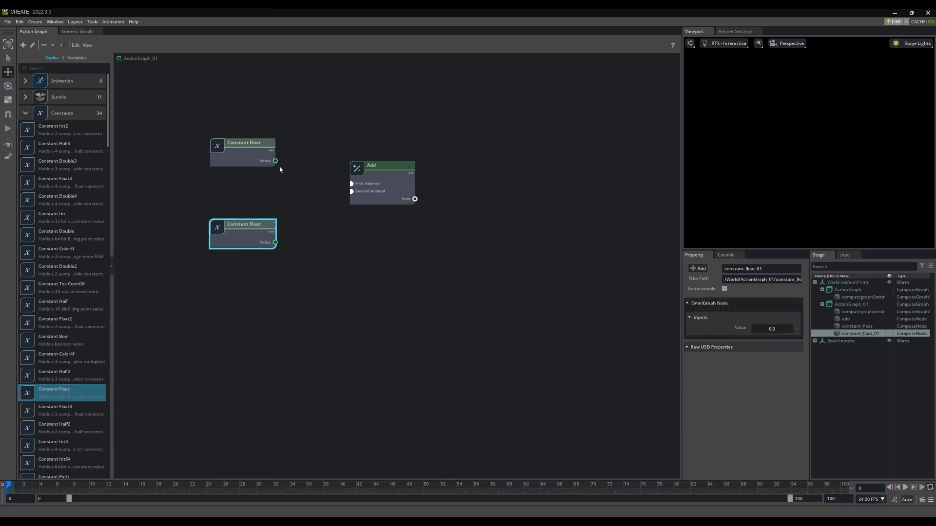
{"action": "left_click_drag", "start_coordinate": [275, 161], "coordinate": [352, 183]}
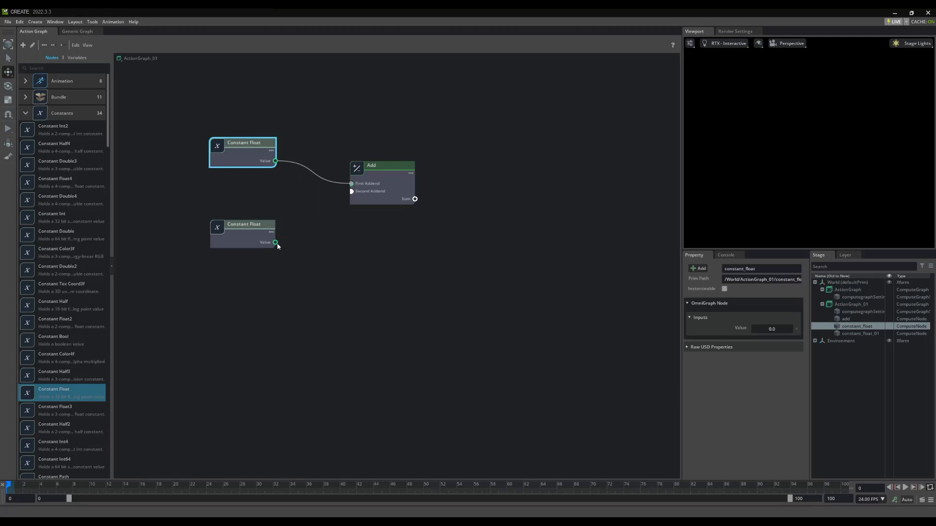
{"action": "left_click_drag", "start_coordinate": [275, 242], "coordinate": [351, 192]}
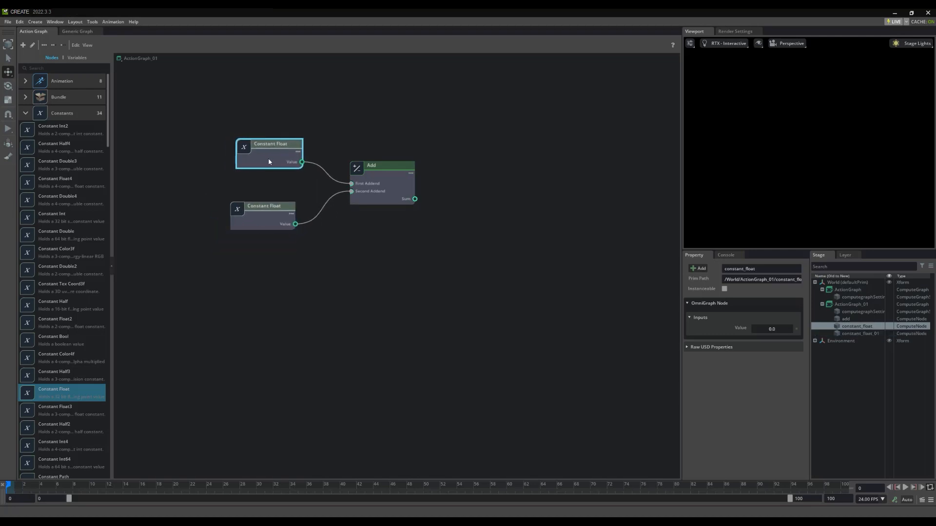
Disconnect both Constant Float links from the Add node.
{"action": "left_click", "coordinate": [269, 209]}
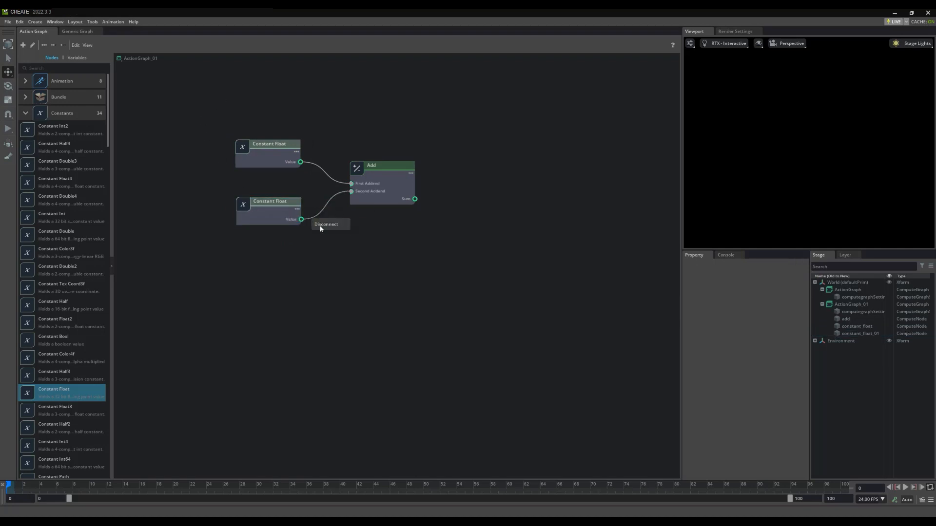
{"action": "left_click", "coordinate": [320, 230]}
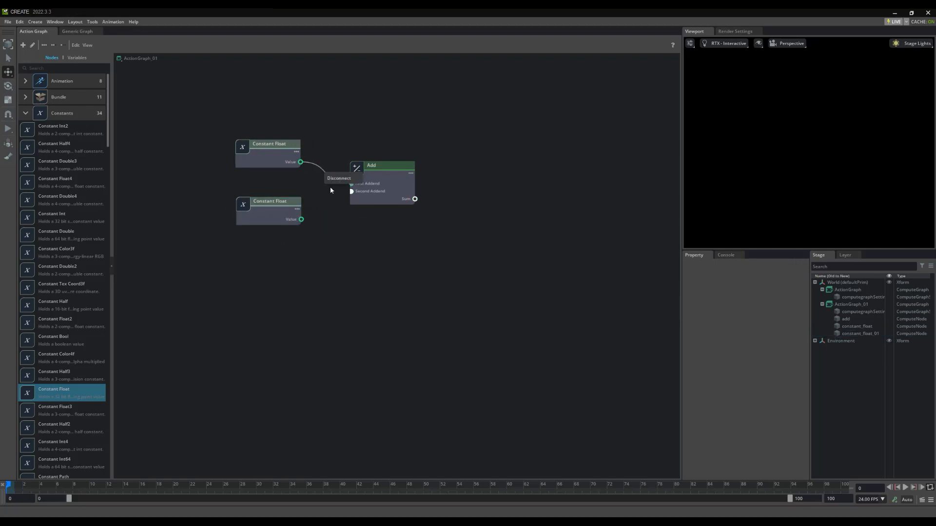
{"action": "left_click", "coordinate": [338, 178]}
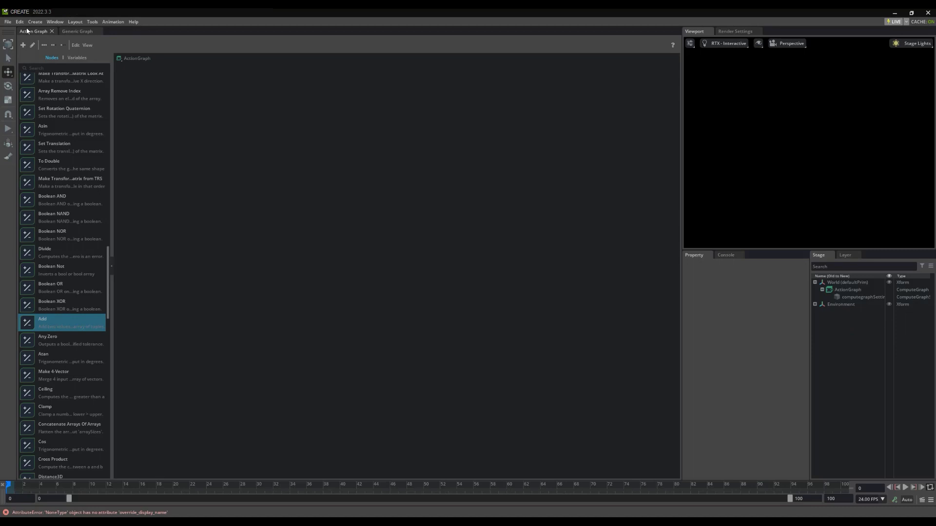
{"action": "mouse_move", "coordinate": [28, 31]}
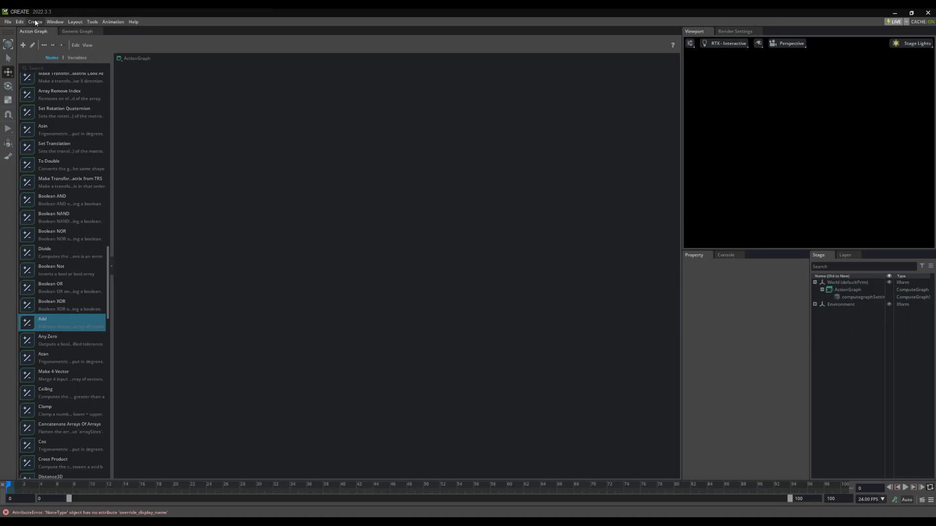
Create a Cube mesh and drag it into the graph as a Write Prim Attribute node for /World/Cube.
{"action": "left_click", "coordinate": [35, 21]}
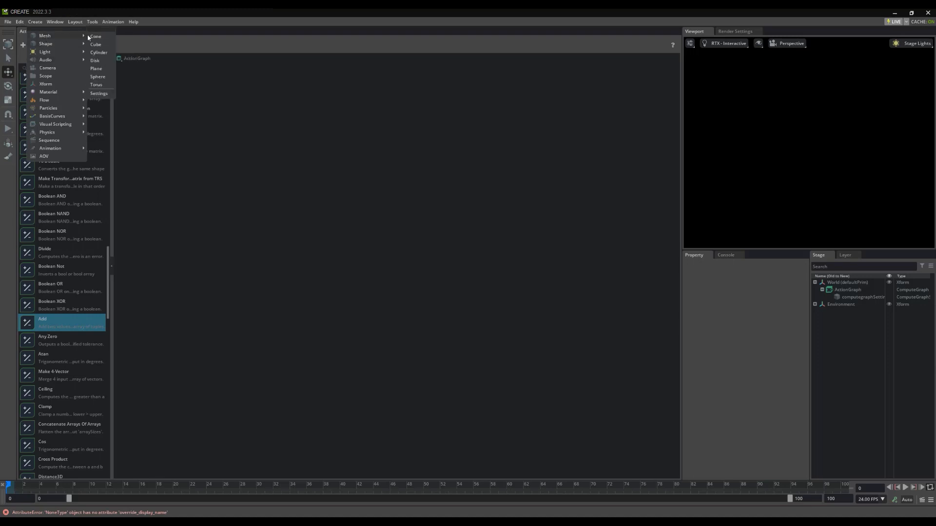
{"action": "left_click", "coordinate": [96, 44]}
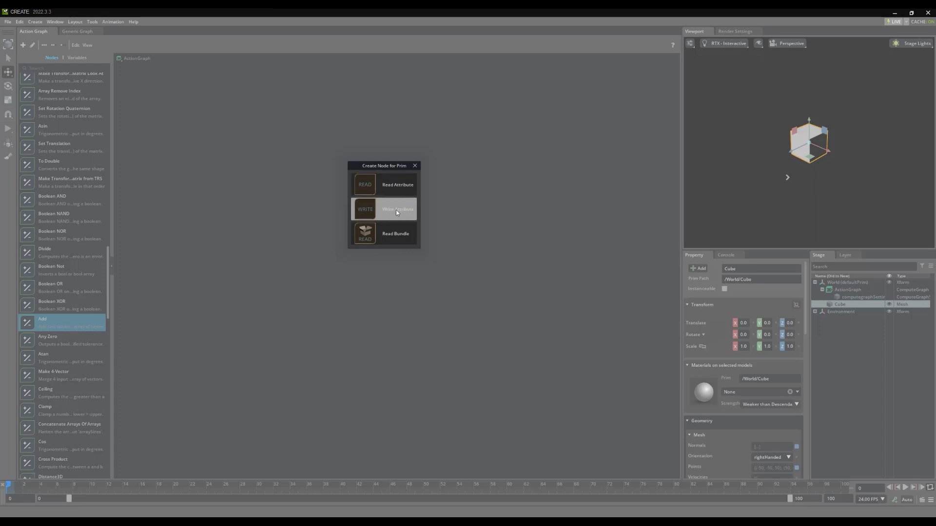
{"action": "left_click", "coordinate": [397, 209]}
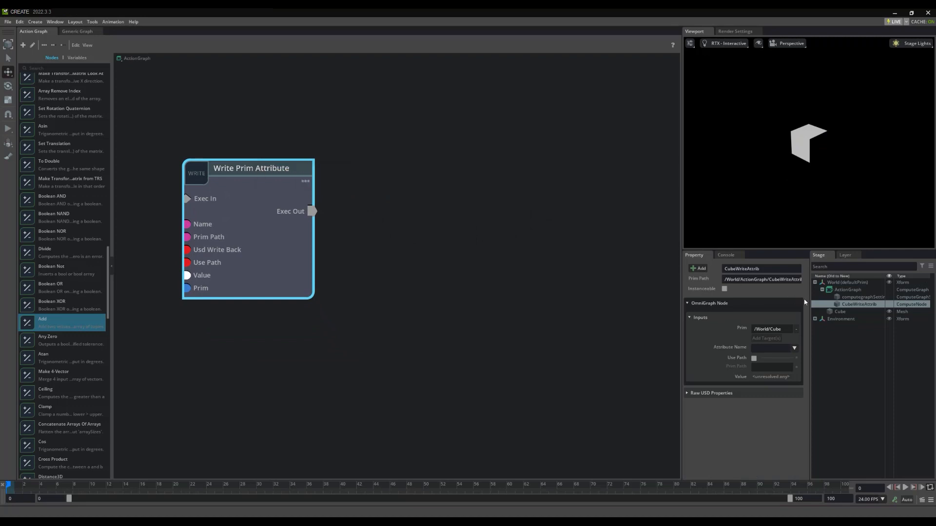
Drag /World/Cube into the graph as a Read Prim Attribute node, then select the Write Prim Attribute node.
{"action": "left_click", "coordinate": [840, 311]}
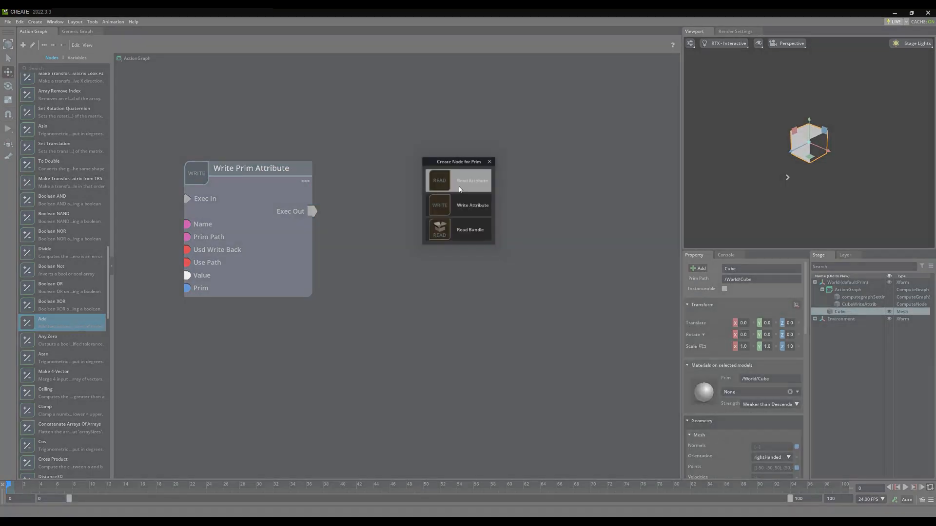
{"action": "left_click", "coordinate": [472, 181]}
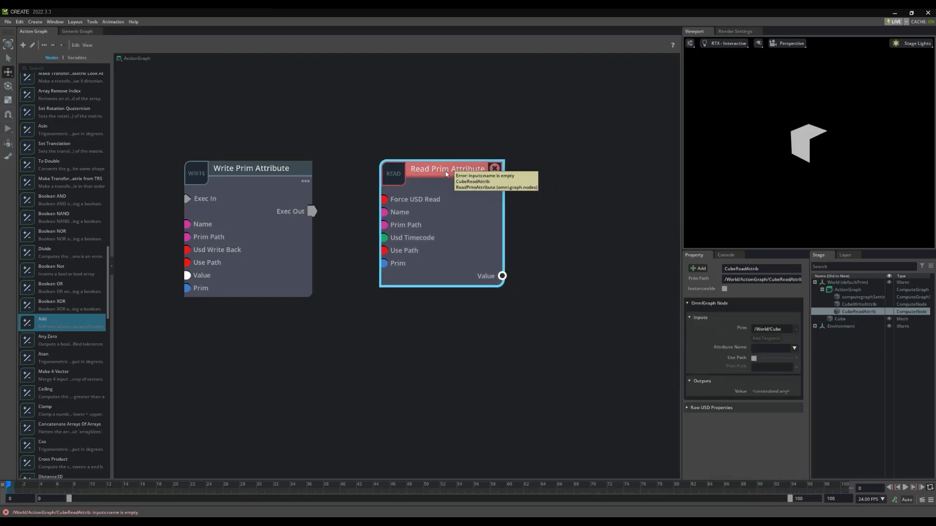
{"action": "left_click", "coordinate": [639, 249]}
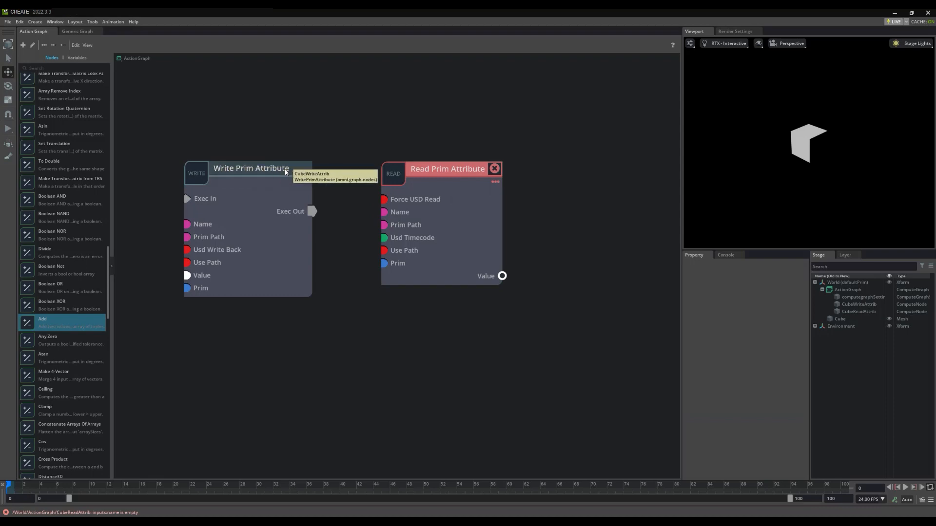
{"action": "mouse_move", "coordinate": [407, 176]}
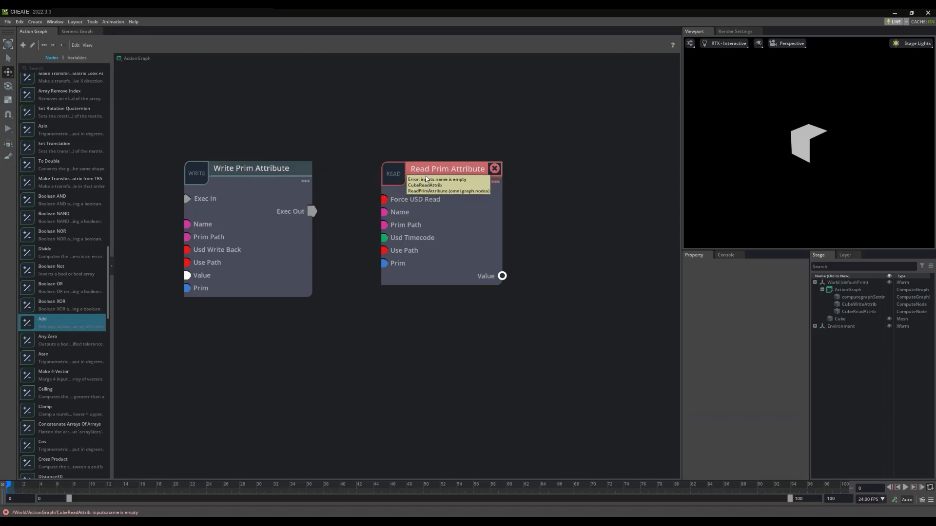
{"action": "left_click", "coordinate": [247, 169]}
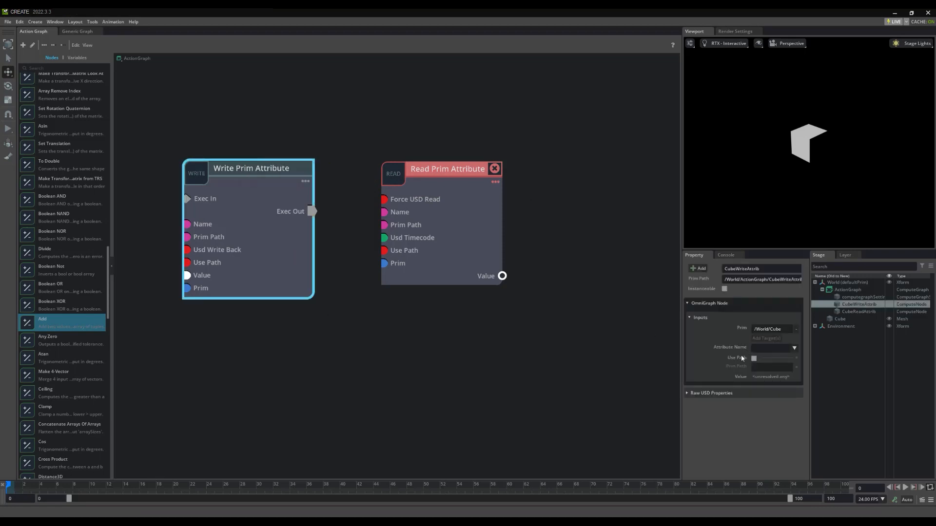
Set the node's Attribute Name to the cube's xformOp:rotateXYZ in the Property panel.
{"action": "left_click", "coordinate": [794, 347]}
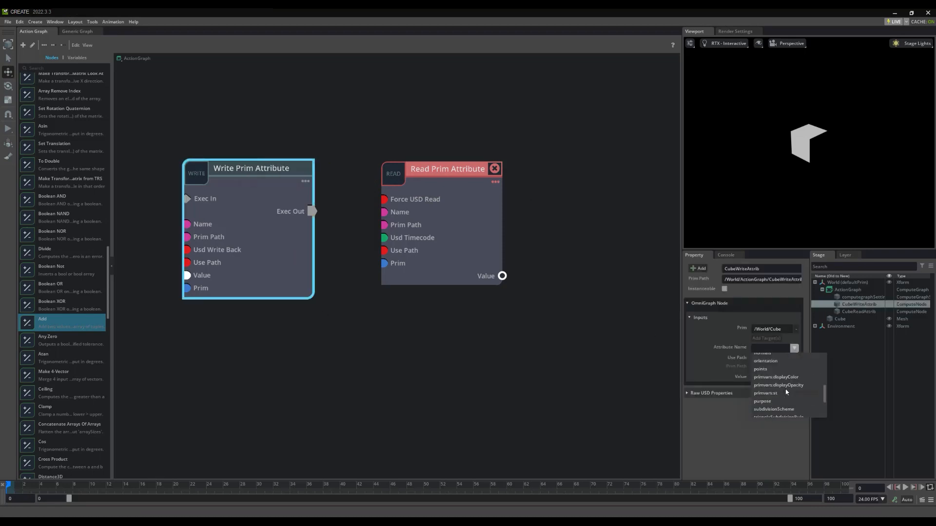
{"action": "scroll", "scroll_direction": "down", "scroll_amount": 3}
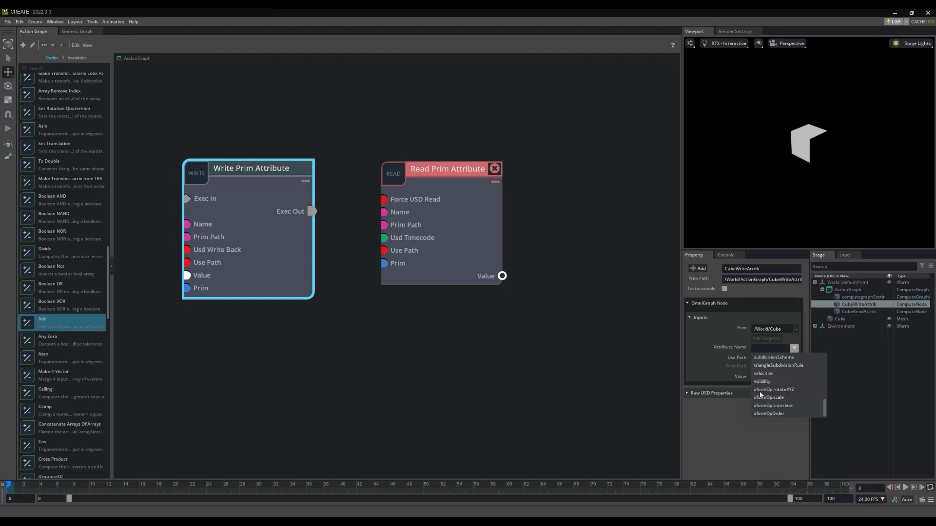
{"action": "left_click", "coordinate": [772, 389]}
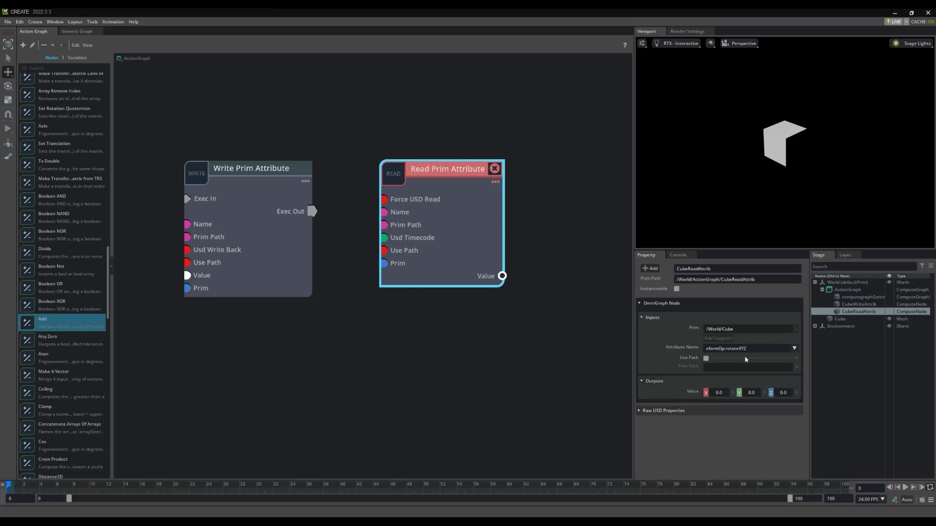
{"action": "left_click", "coordinate": [793, 348]}
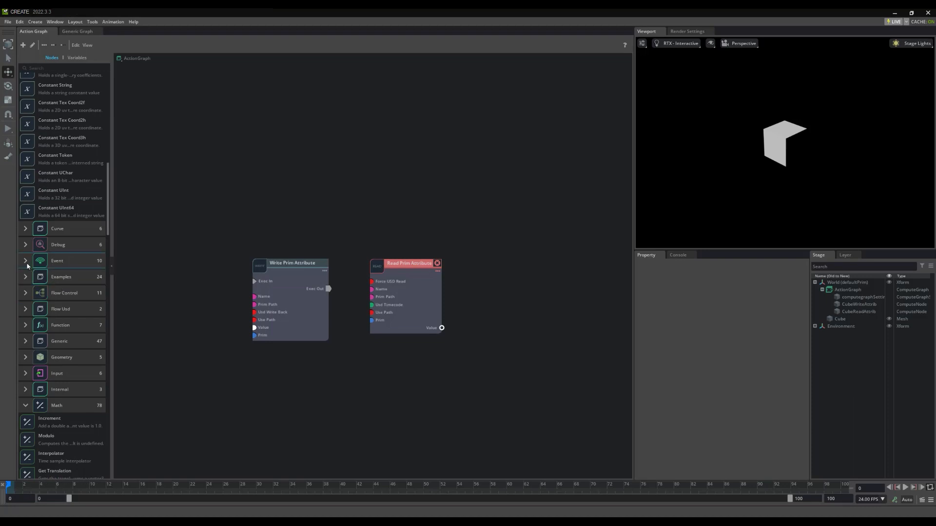
Place an On Tick node from the Event category in the upper left above the attribute nodes.
{"action": "left_click", "coordinate": [25, 262]}
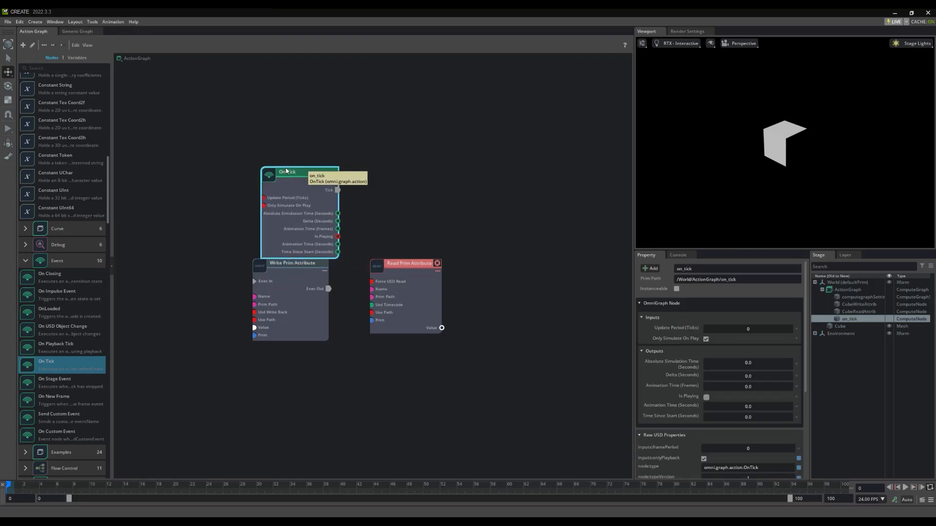
{"action": "left_click_drag", "start_coordinate": [286, 171], "coordinate": [191, 156]}
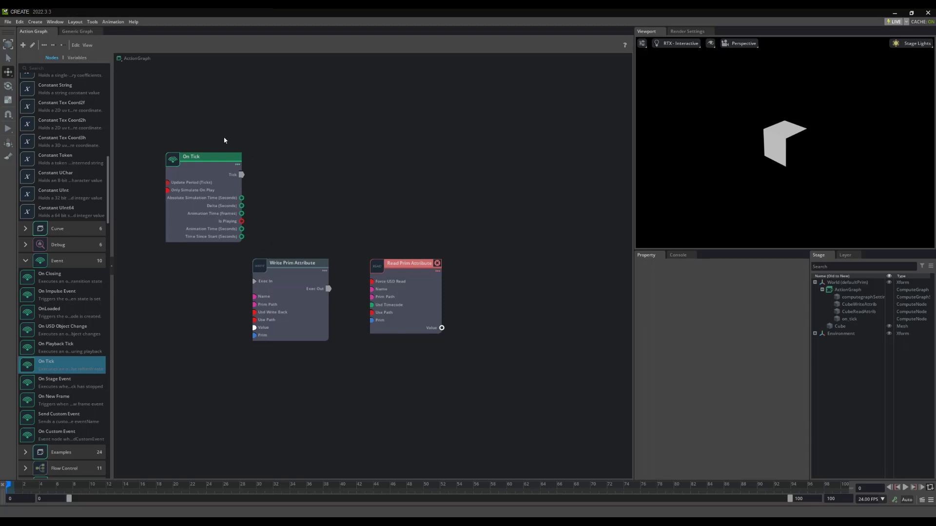
{"action": "mouse_move", "coordinate": [196, 141]}
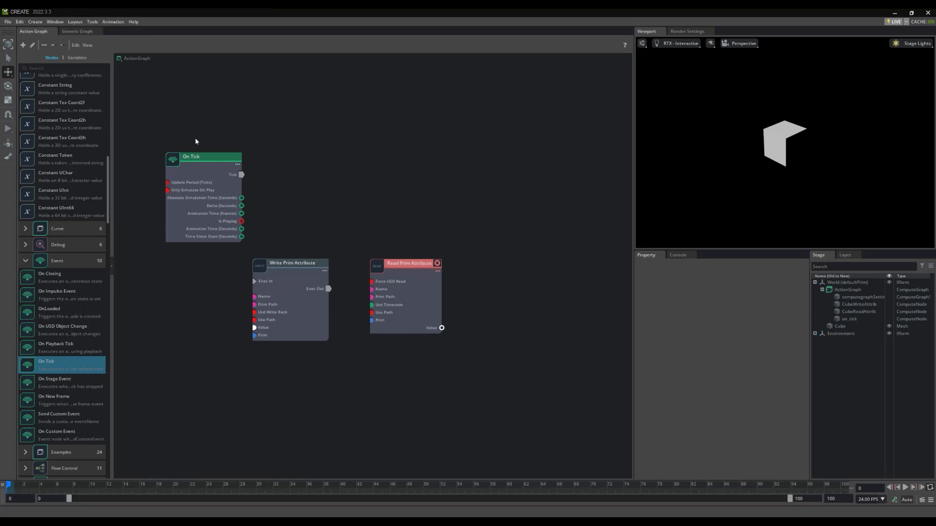
{"action": "mouse_move", "coordinate": [239, 132]}
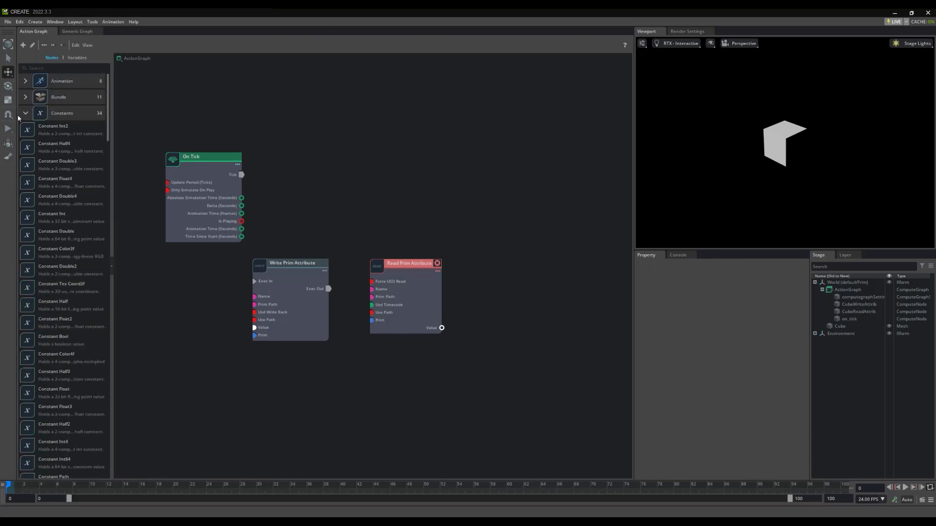
Search the node library for "to float" and place a To Float node next to On Tick.
{"action": "left_click", "coordinate": [25, 113]}
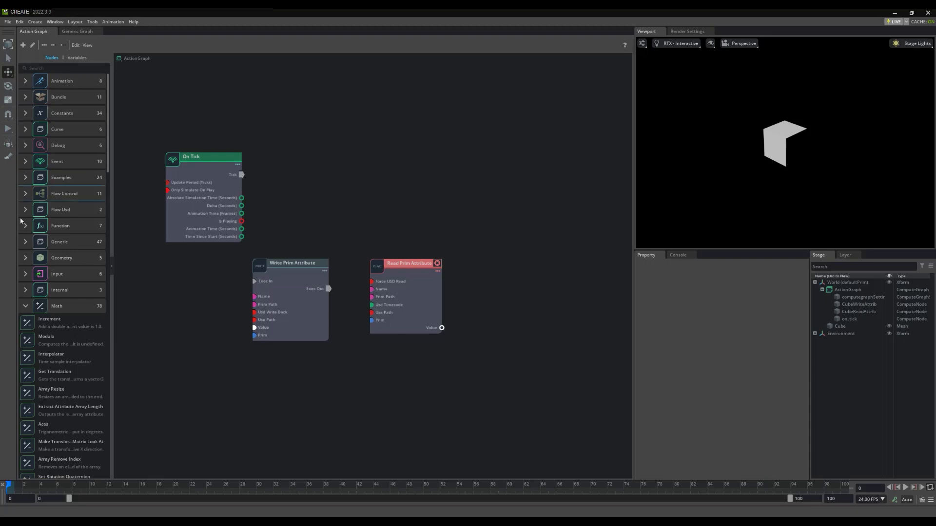
{"action": "left_click", "coordinate": [25, 306]}
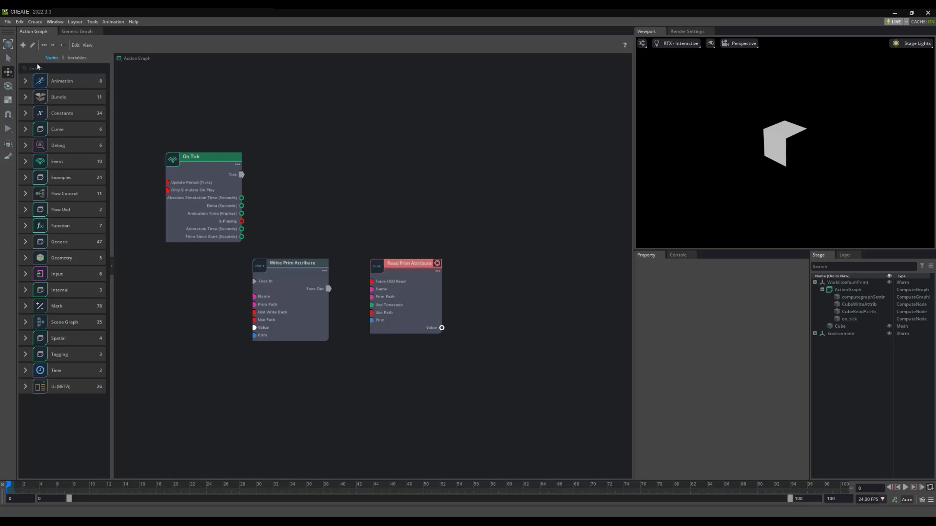
{"action": "type", "text": "t"}
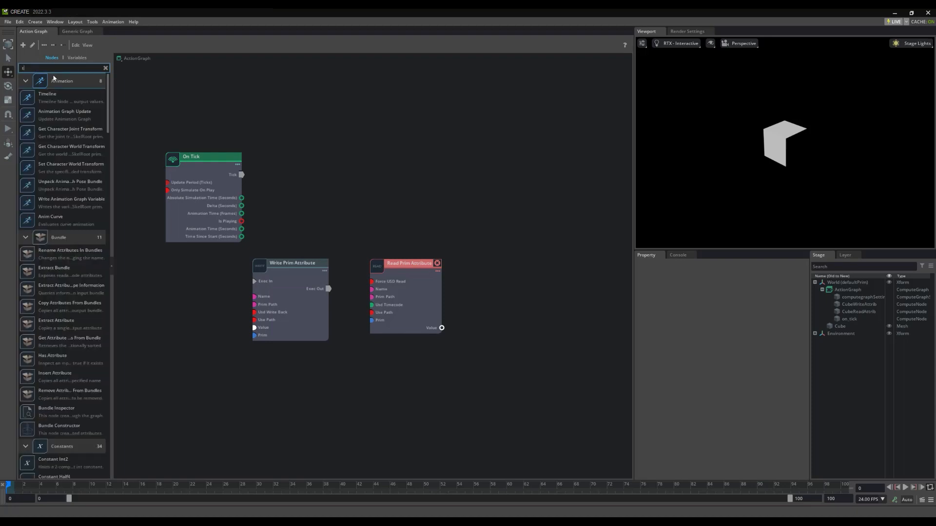
{"action": "type", "text": "o float"}
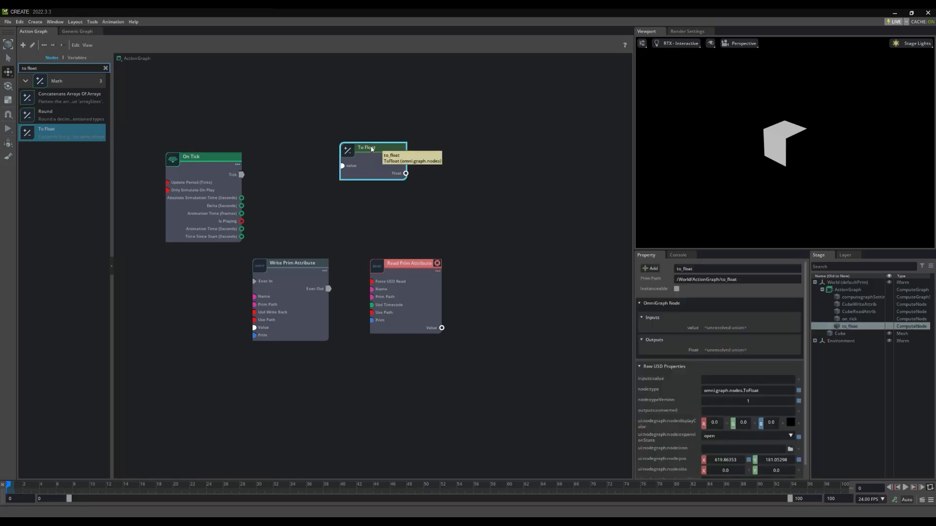
{"action": "left_click_drag", "start_coordinate": [373, 147], "coordinate": [319, 163]}
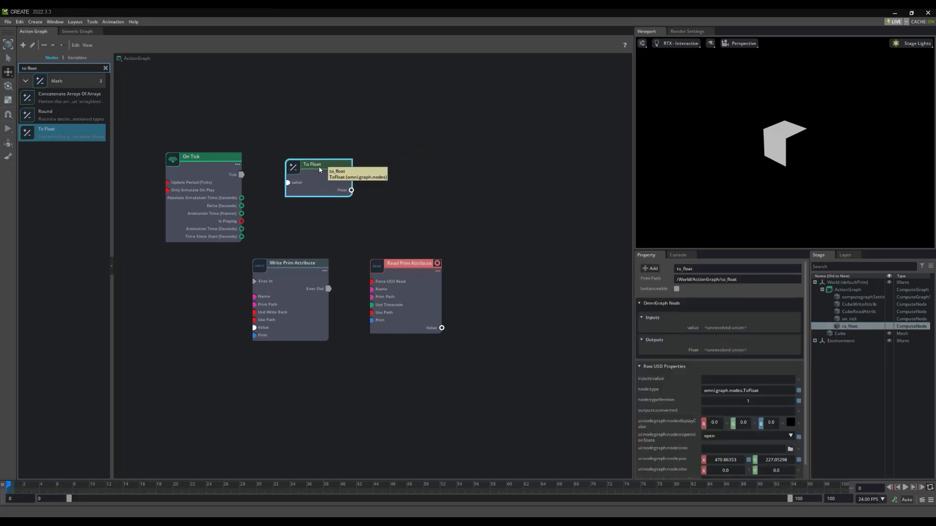
{"action": "mouse_move", "coordinate": [260, 205]}
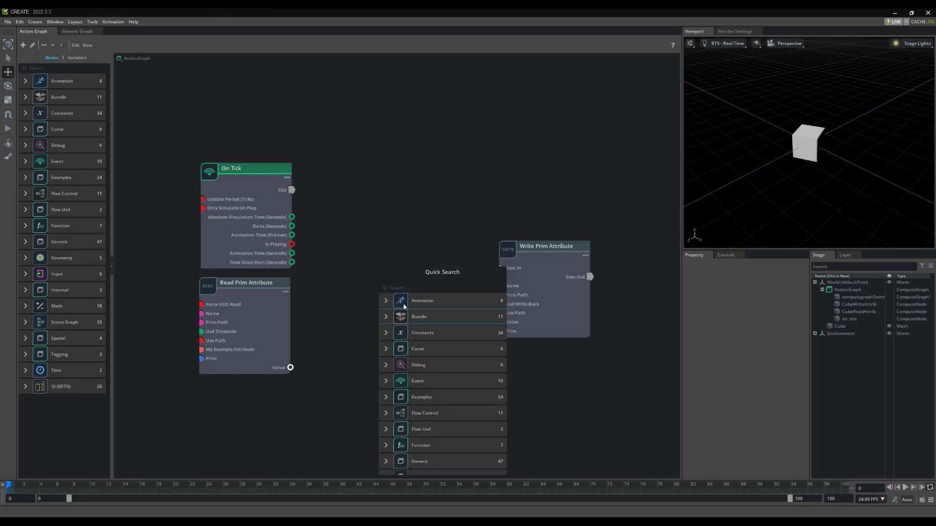
Quick-search "break" and place a Break 3-Vector node below Read Prim Attribute.
{"action": "left_click", "coordinate": [410, 198]}
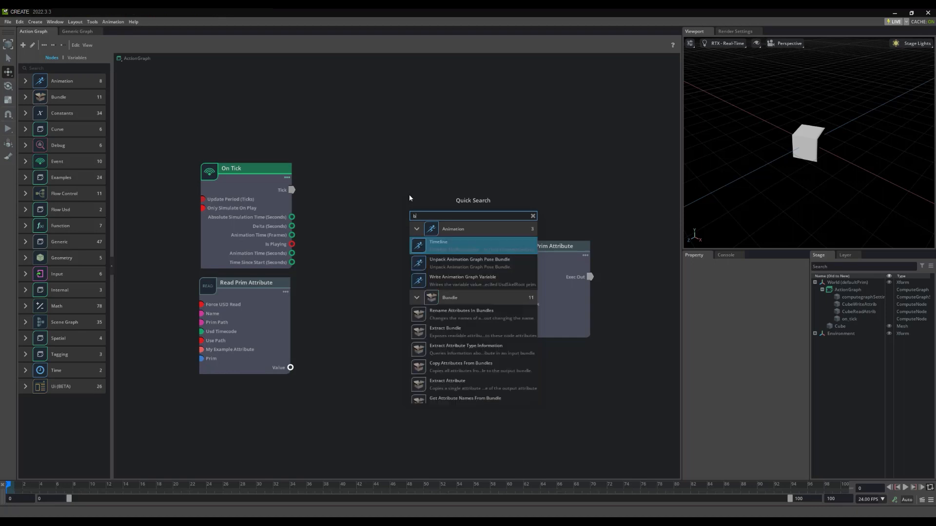
{"action": "type", "text": "reak"}
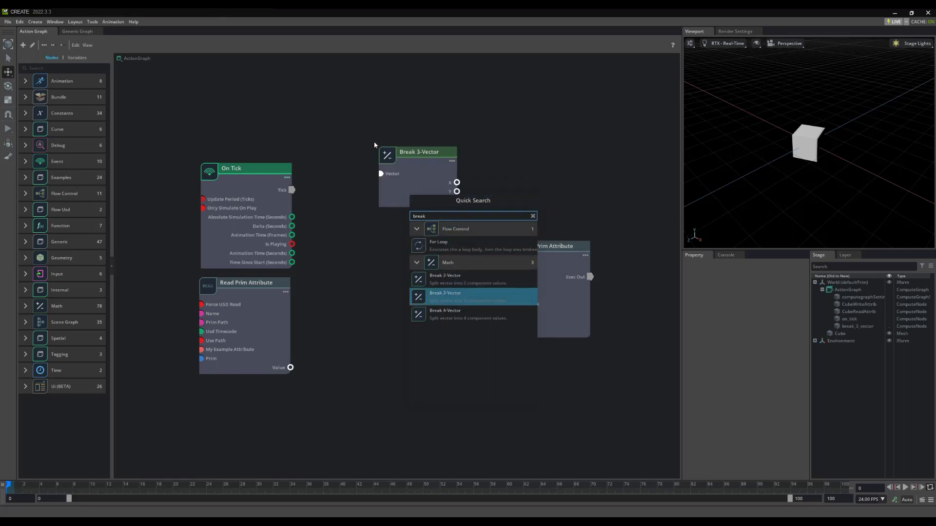
{"action": "left_click", "coordinate": [446, 294]}
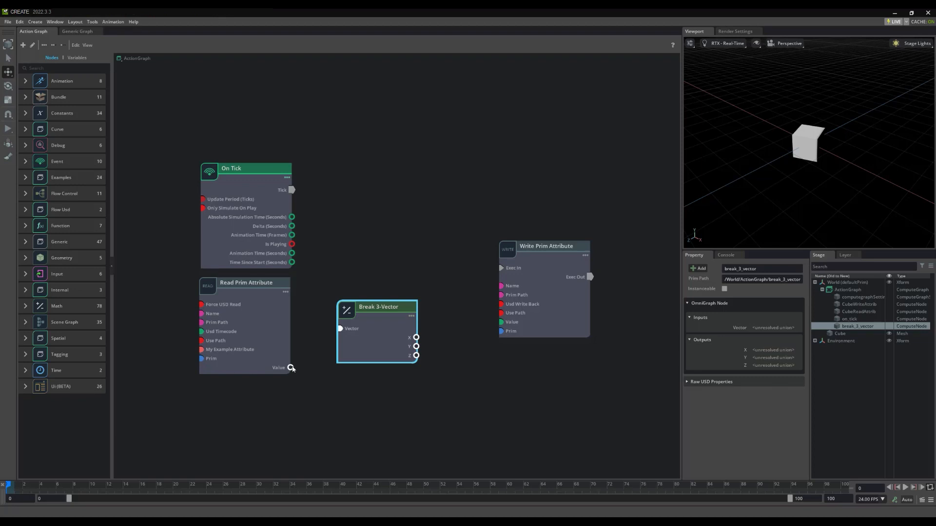
Wire the read rotation through Break 3-Vector, Constant Float, Add and Make 3-Vector into Write Prim Attribute's Value.
{"action": "left_click_drag", "start_coordinate": [290, 368], "coordinate": [339, 328]}
{"action": "type", "text": "constant"}
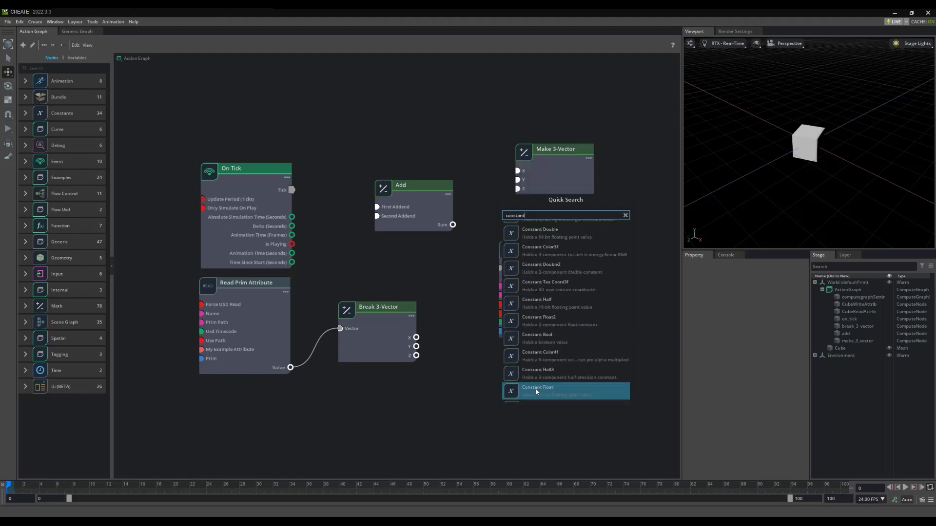
{"action": "left_click", "coordinate": [537, 390]}
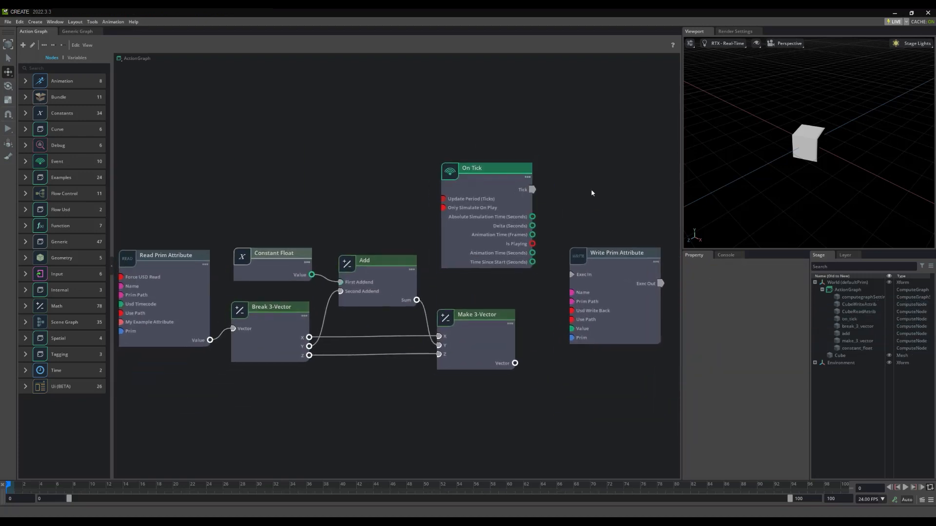
{"action": "left_click", "coordinate": [275, 250]}
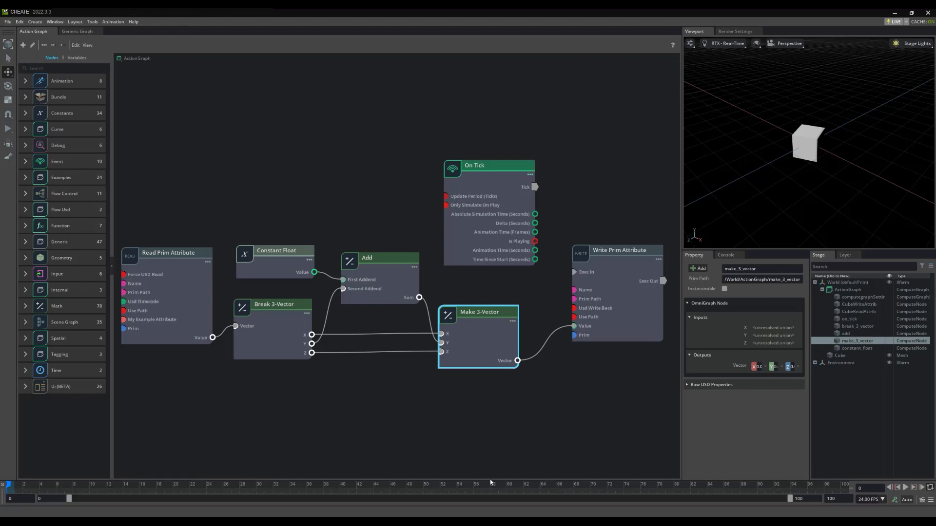
{"action": "left_click", "coordinate": [278, 437]}
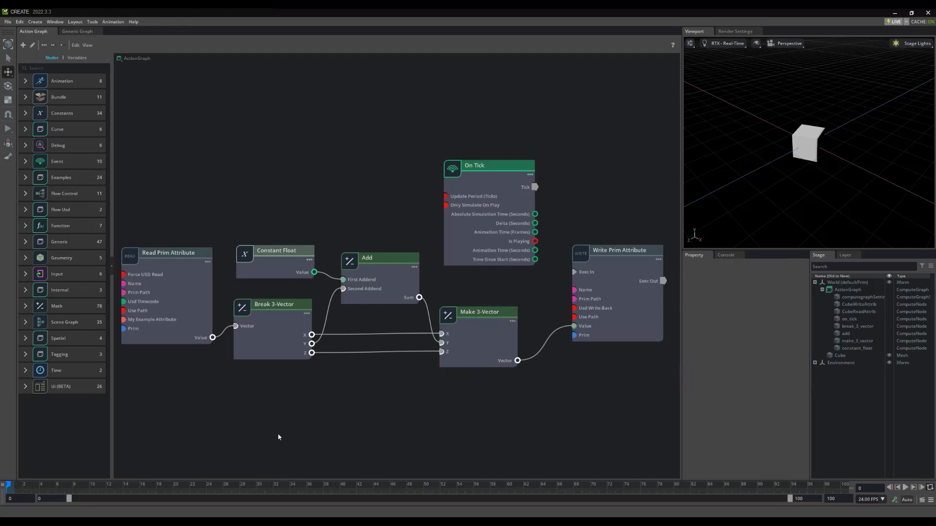
Connect On Tick's Tick output to Write Prim Attribute Exec In and check On Tick's properties.
{"action": "left_click", "coordinate": [488, 166]}
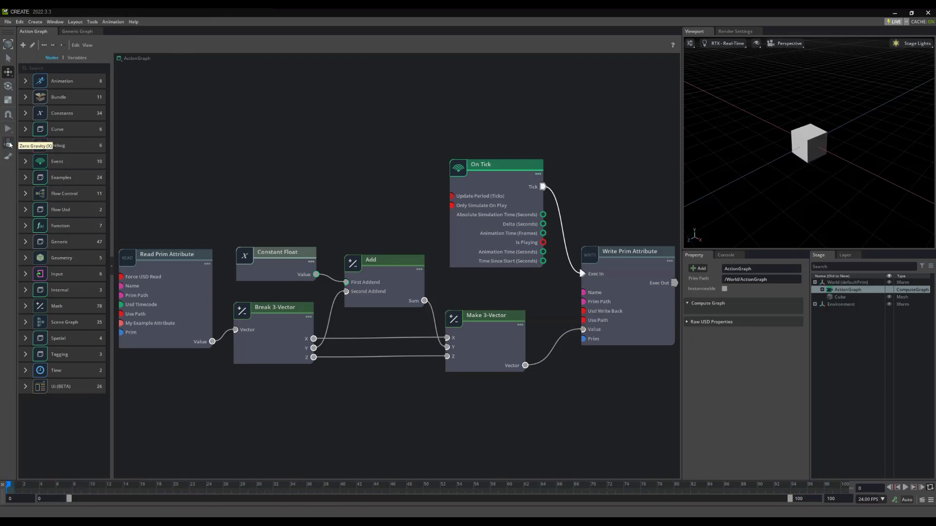
{"action": "left_click", "coordinate": [495, 164]}
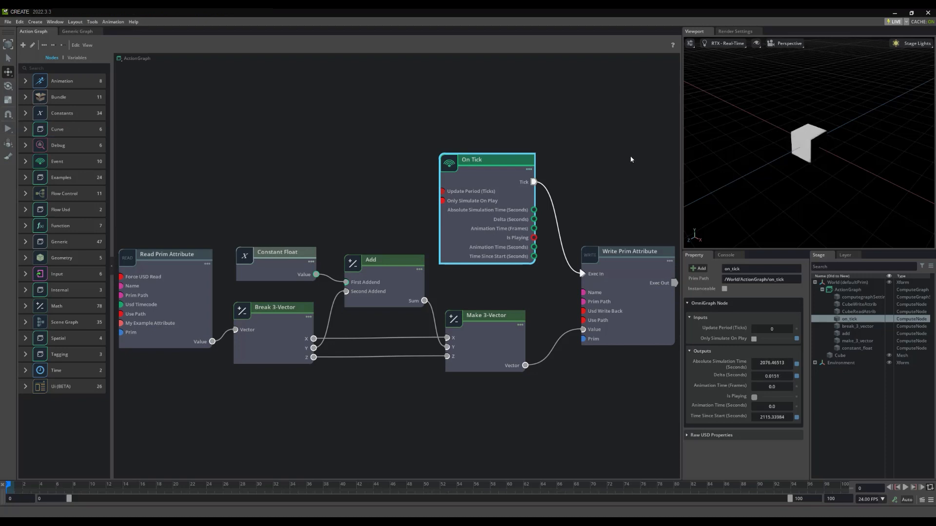
{"action": "mouse_move", "coordinate": [313, 350]}
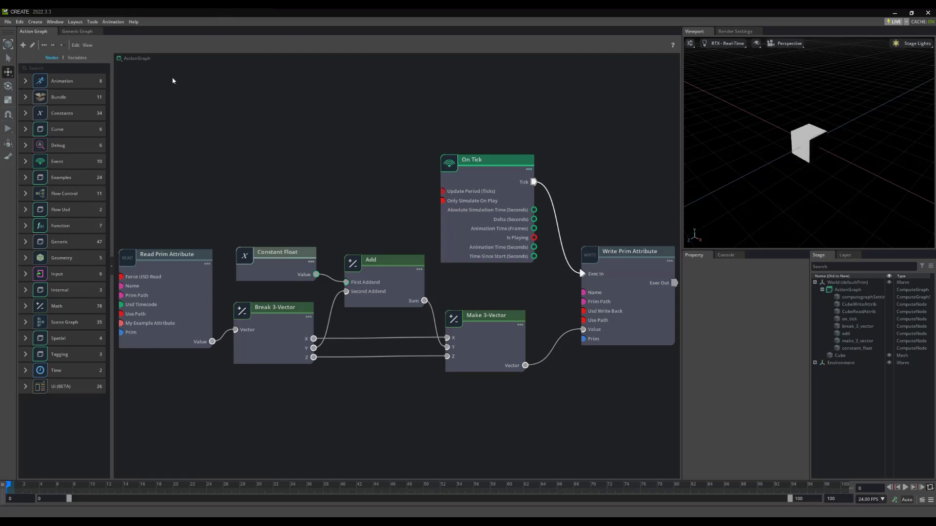
In the Variables tab add a graph variable, rename it CurrentRotation and set its type to float.
{"action": "left_click", "coordinate": [76, 58]}
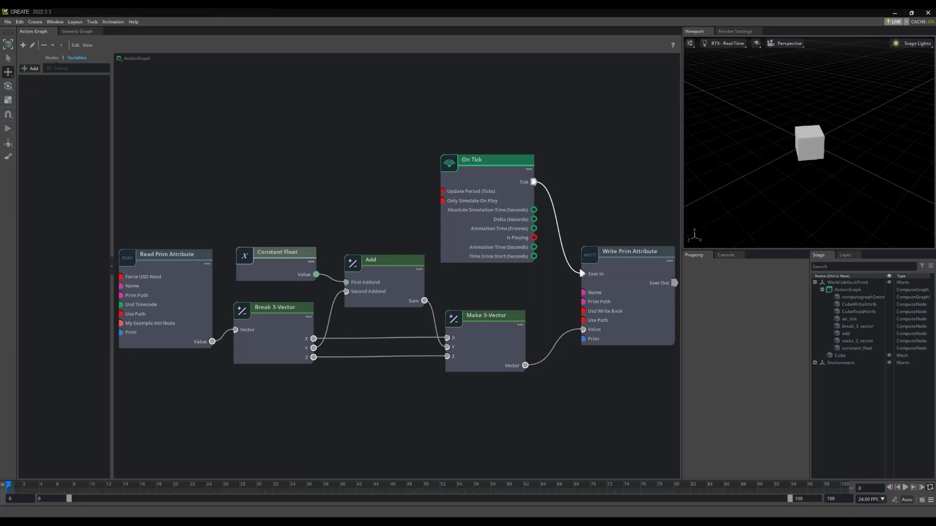
{"action": "left_click", "coordinate": [30, 69]}
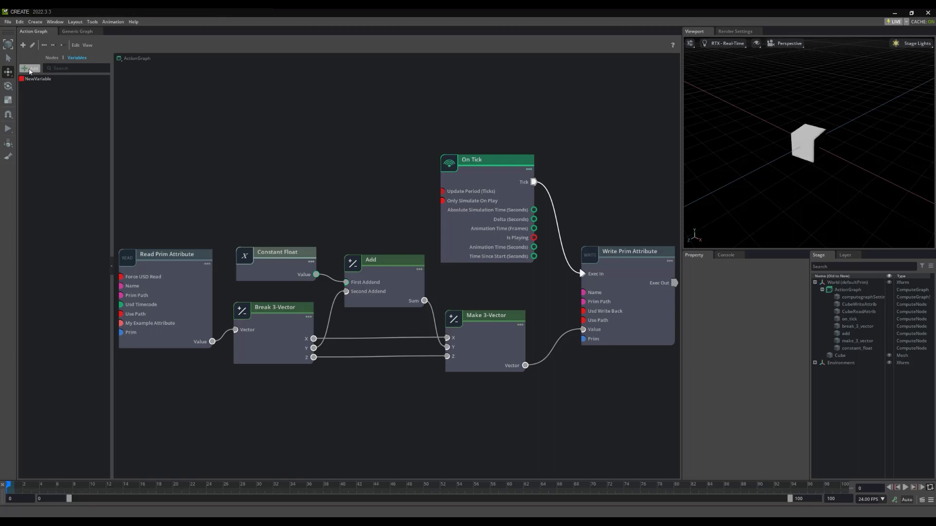
{"action": "left_click", "coordinate": [39, 78]}
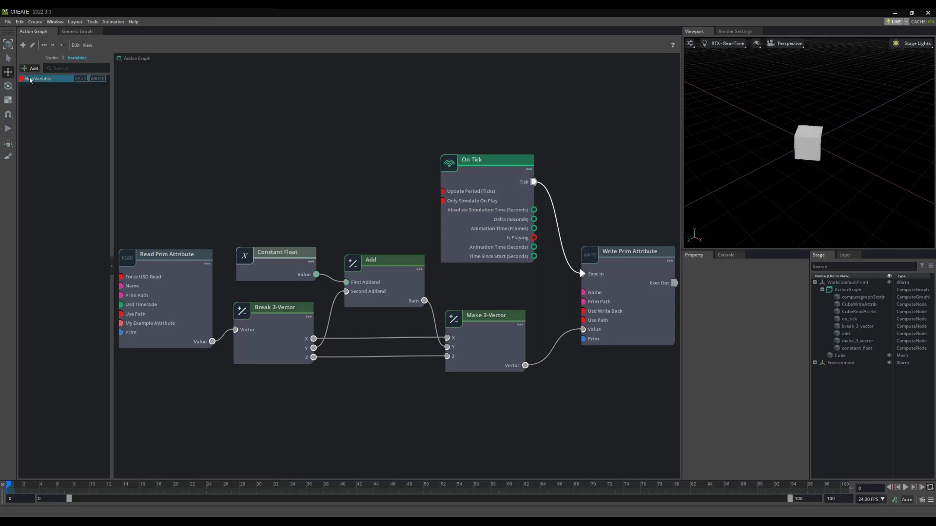
{"action": "left_click", "coordinate": [41, 79]}
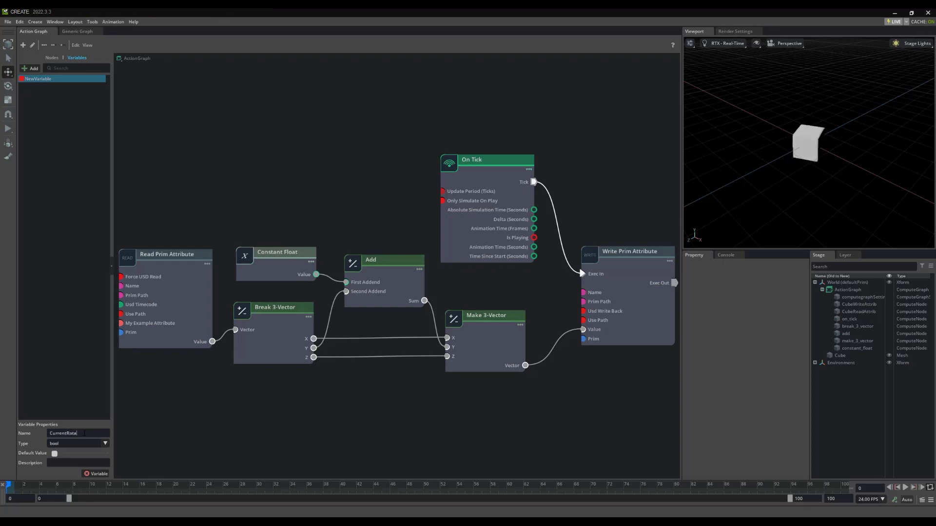
{"action": "type", "text": "CurrentRotation"}
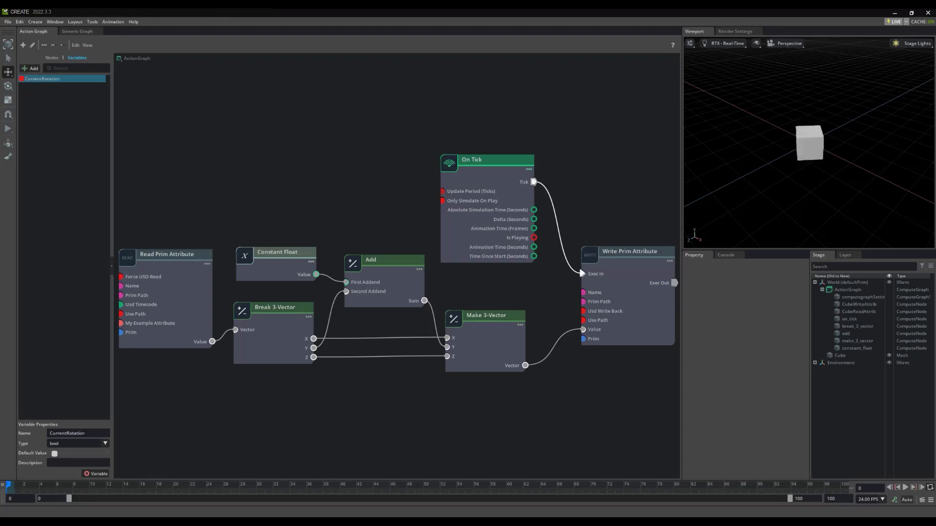
{"action": "left_click", "coordinate": [105, 444]}
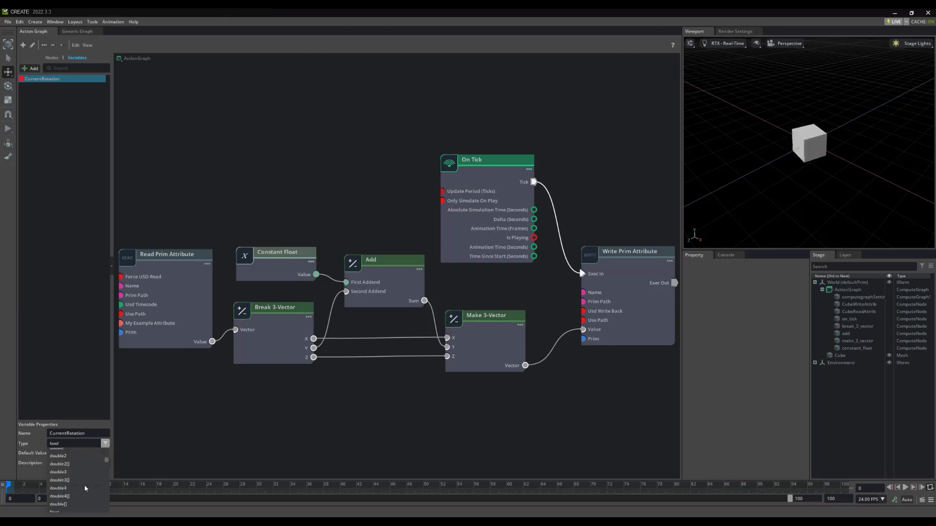
{"action": "scroll", "scroll_direction": "down", "scroll_amount": 3}
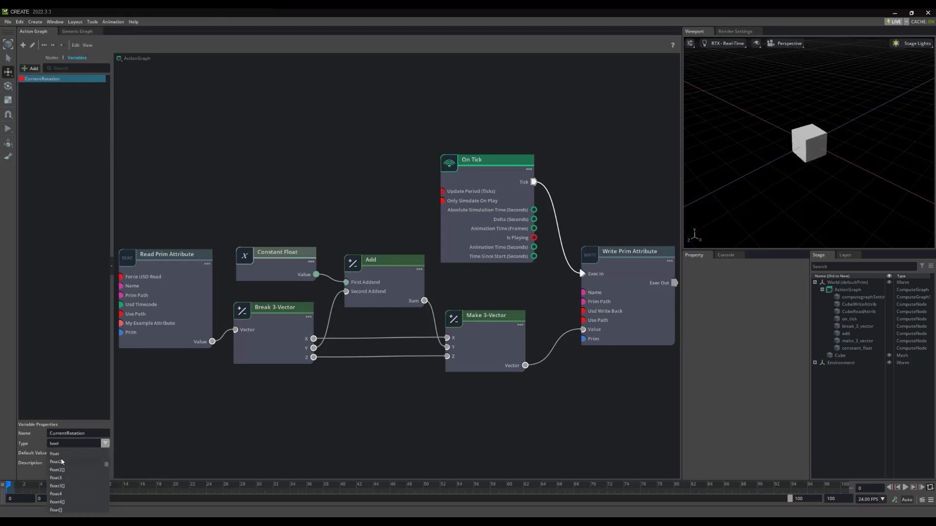
{"action": "left_click", "coordinate": [55, 453]}
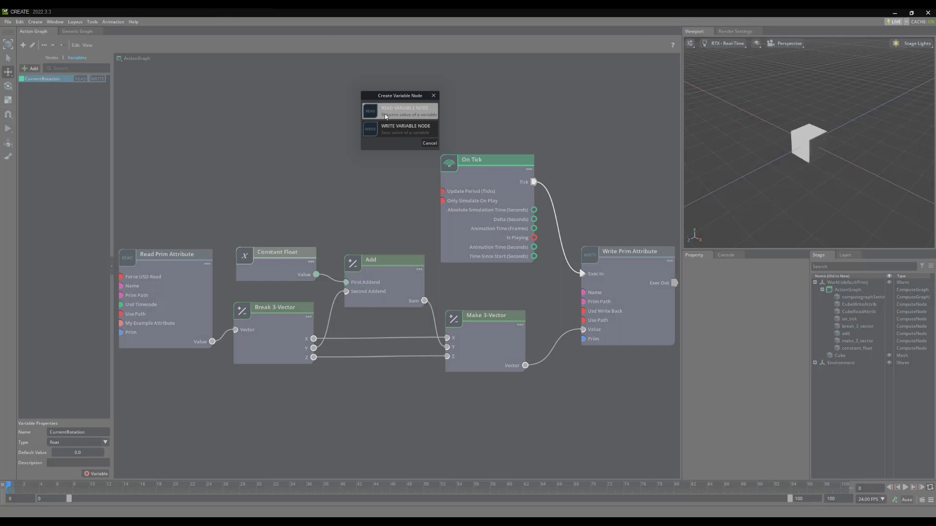
Add a Write Variable node for CurrentRotation fed by Add's Sum and triggered by Write Prim Attribute's Exec Out.
{"action": "left_click", "coordinate": [429, 143]}
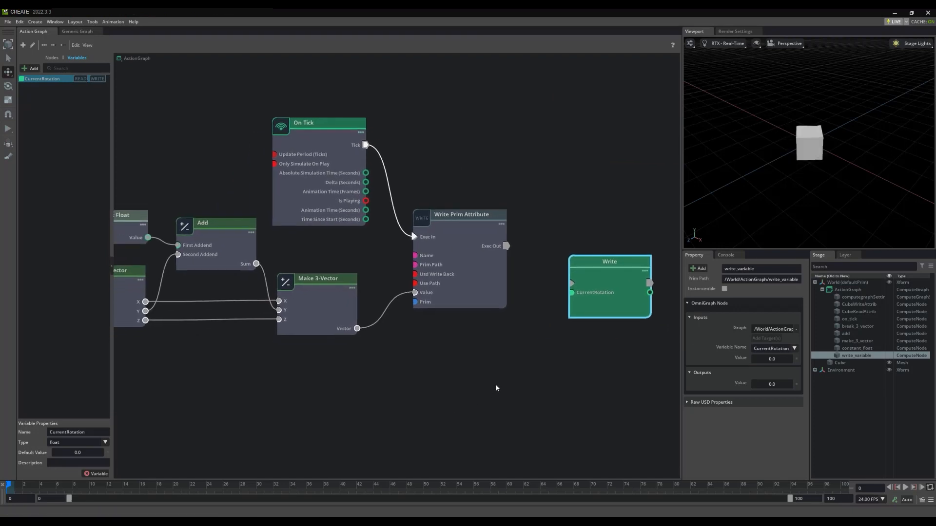
{"action": "left_click", "coordinate": [215, 224]}
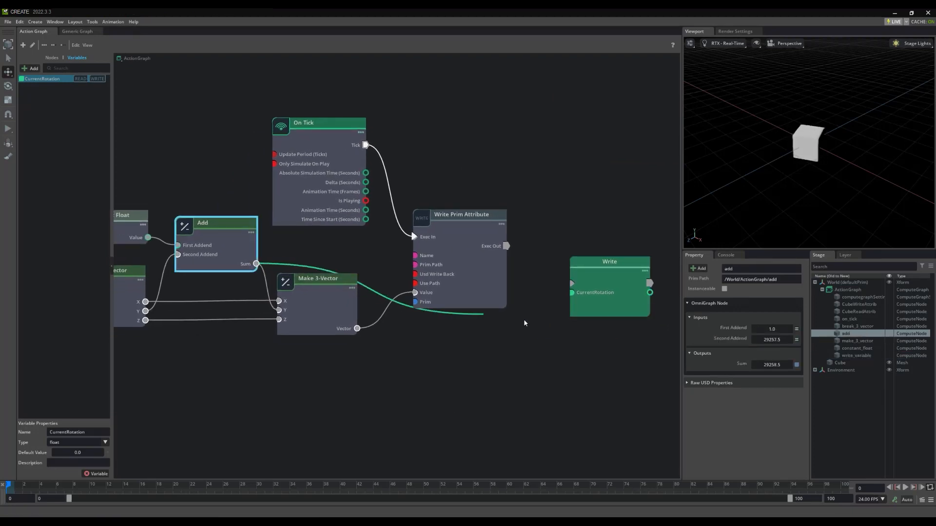
{"action": "left_click", "coordinate": [460, 214]}
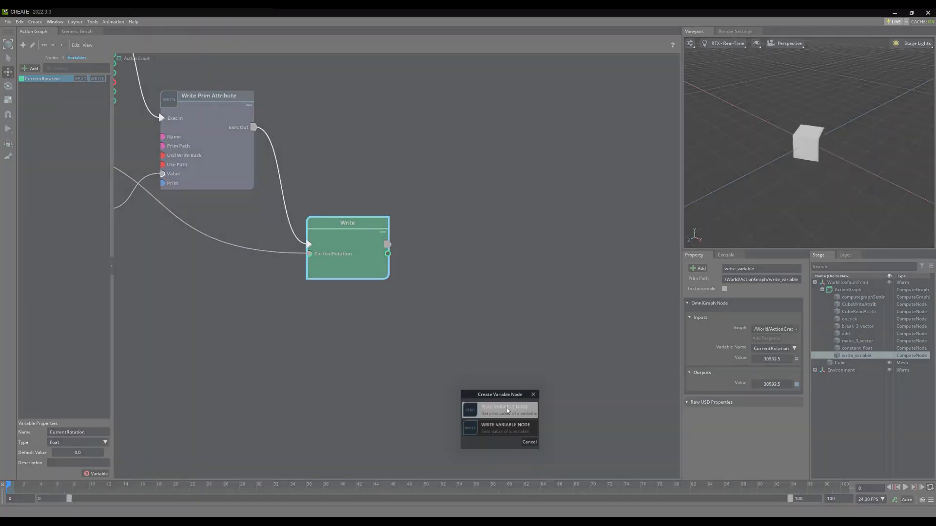
{"action": "left_click", "coordinate": [501, 408]}
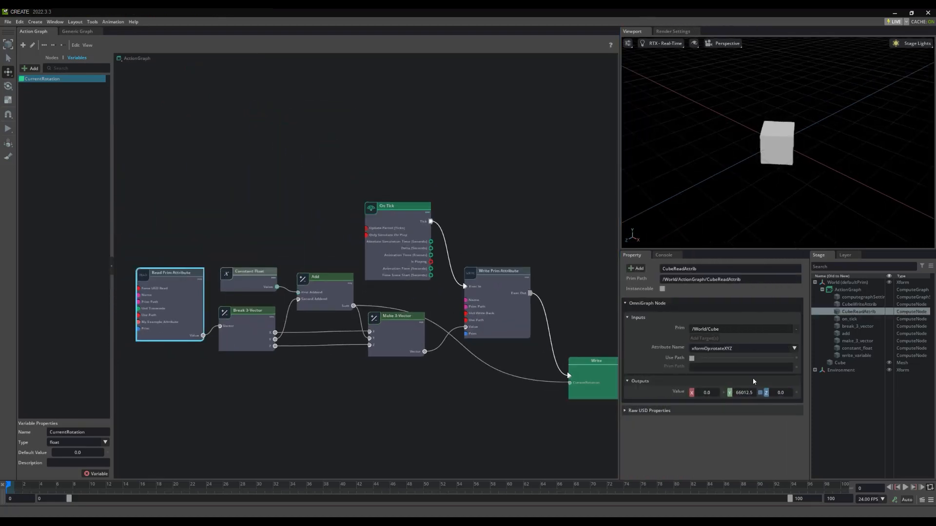
{"action": "left_click", "coordinate": [247, 328]}
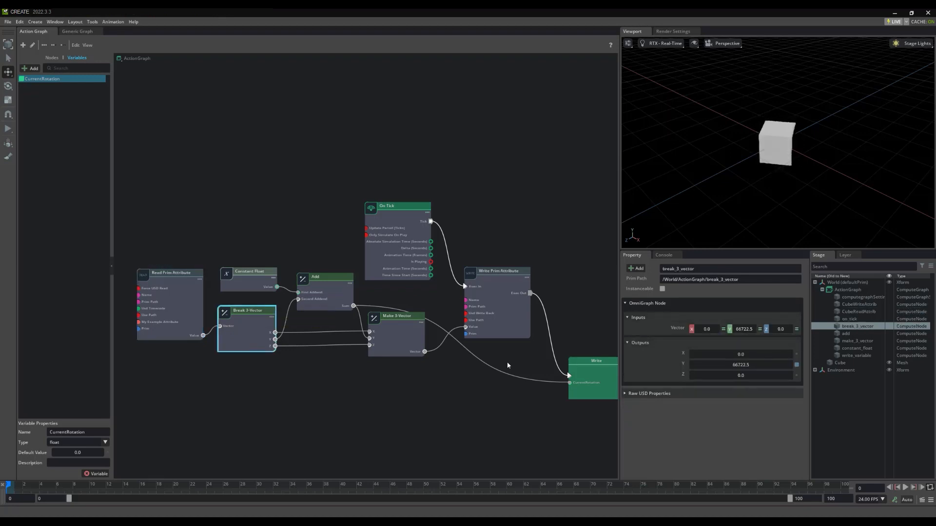
{"action": "left_click", "coordinate": [324, 277]}
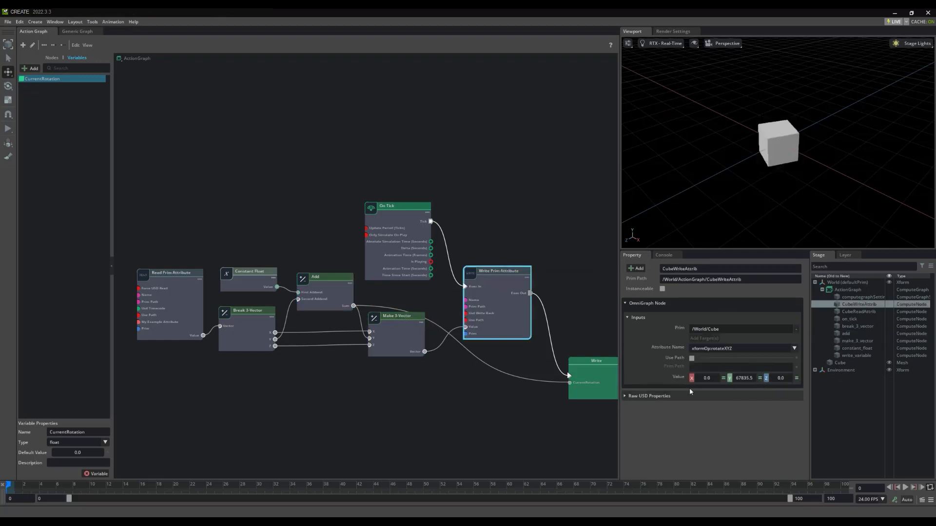
{"action": "left_click", "coordinate": [857, 354]}
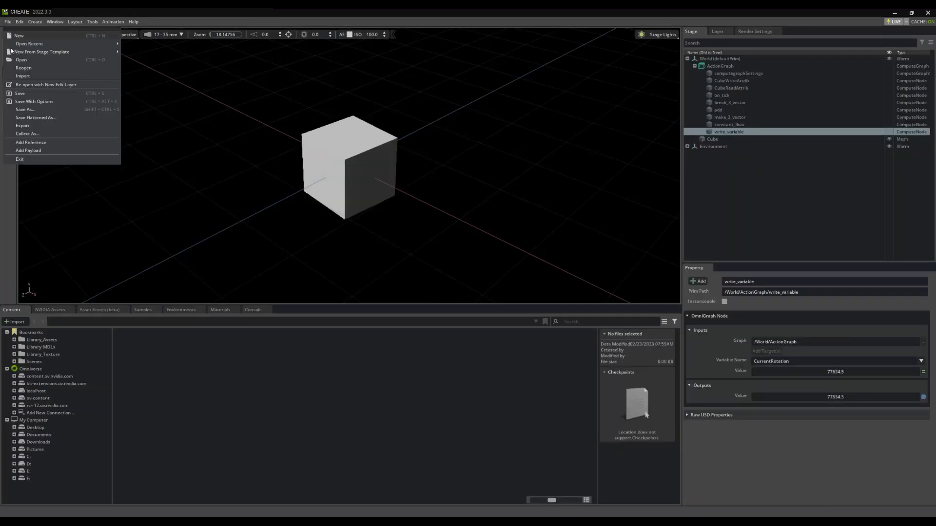
Save the scene as example.usd, open a recent scene and answer the Select Files to Save prompt.
{"action": "left_click", "coordinate": [20, 93]}
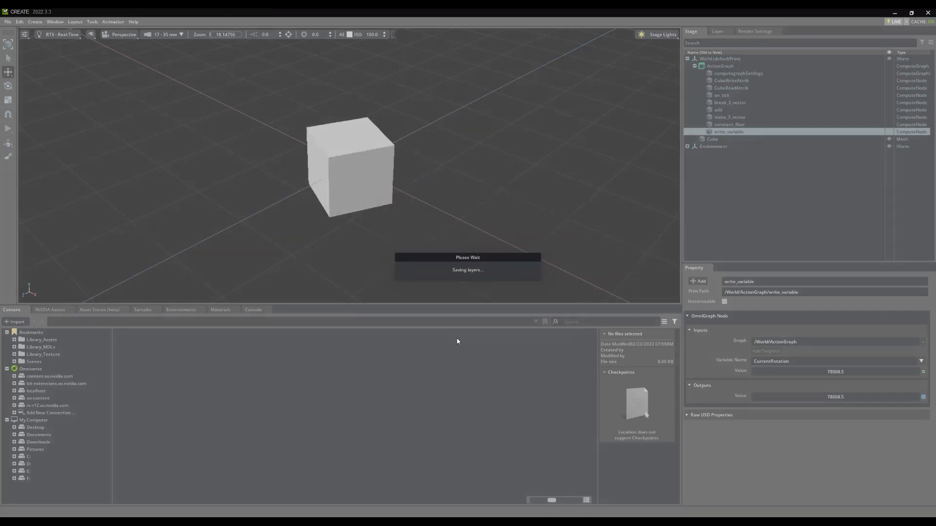
{"action": "left_click", "coordinate": [8, 23]}
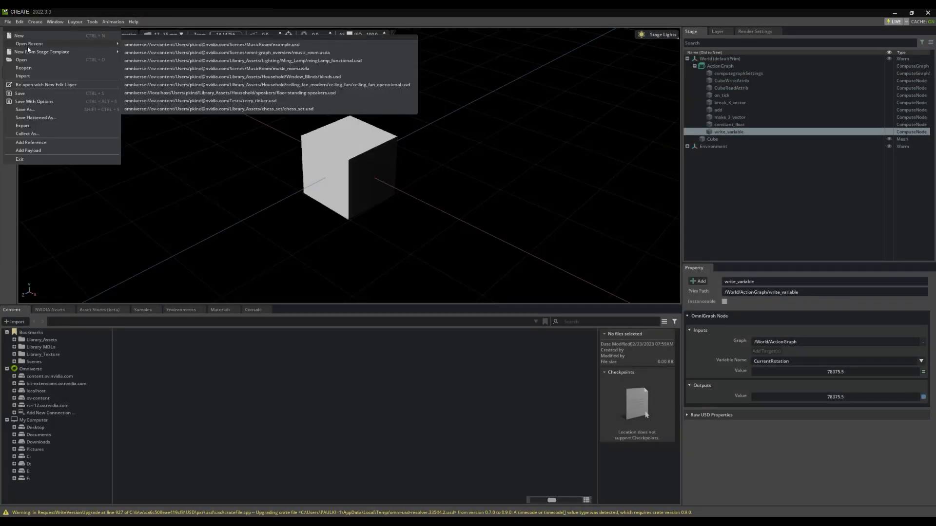
{"action": "left_click", "coordinate": [19, 93]}
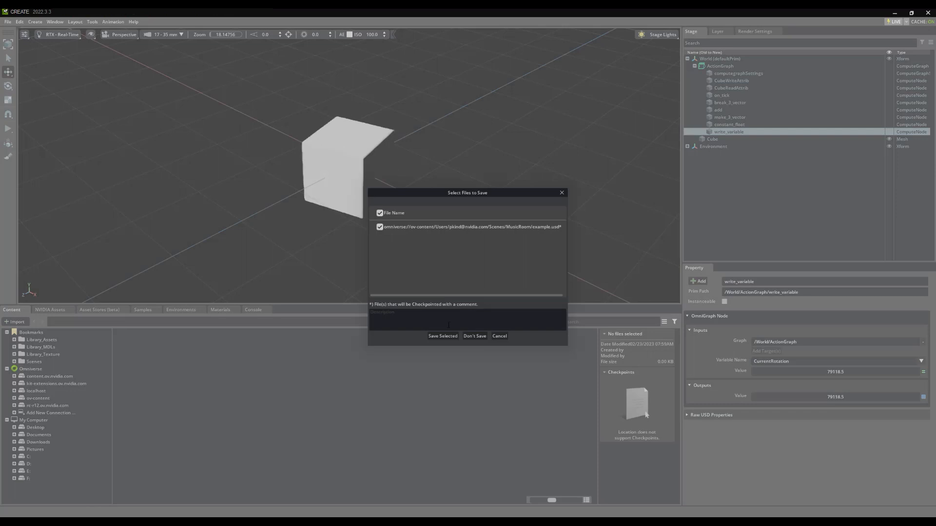
{"action": "left_click", "coordinate": [475, 335]}
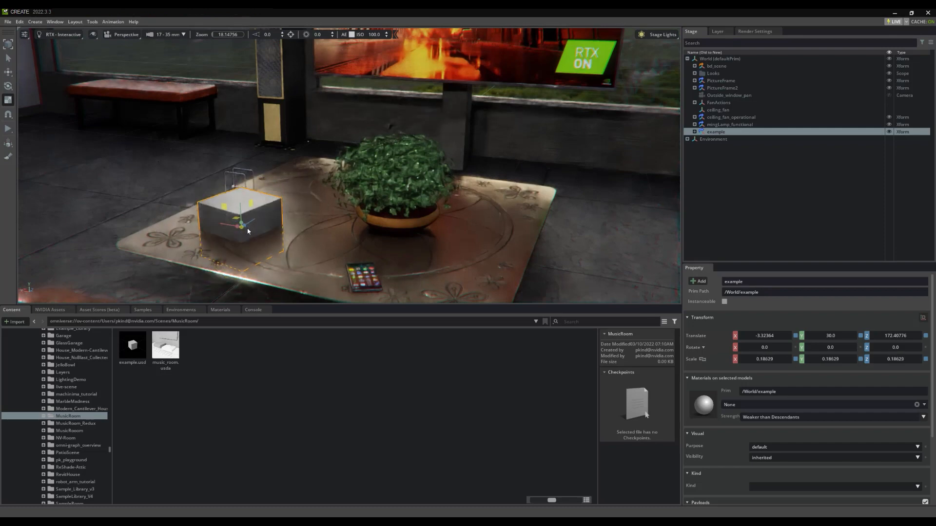
Drag the referenced example cube onto the coffee table with the move gizmo.
{"action": "left_click_drag", "start_coordinate": [244, 224], "coordinate": [239, 214]}
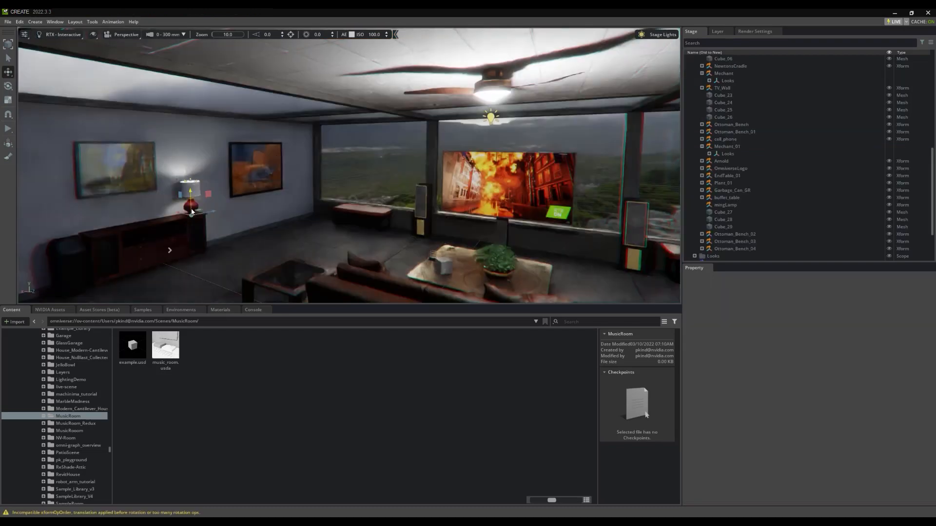
{"action": "left_click", "coordinate": [190, 203]}
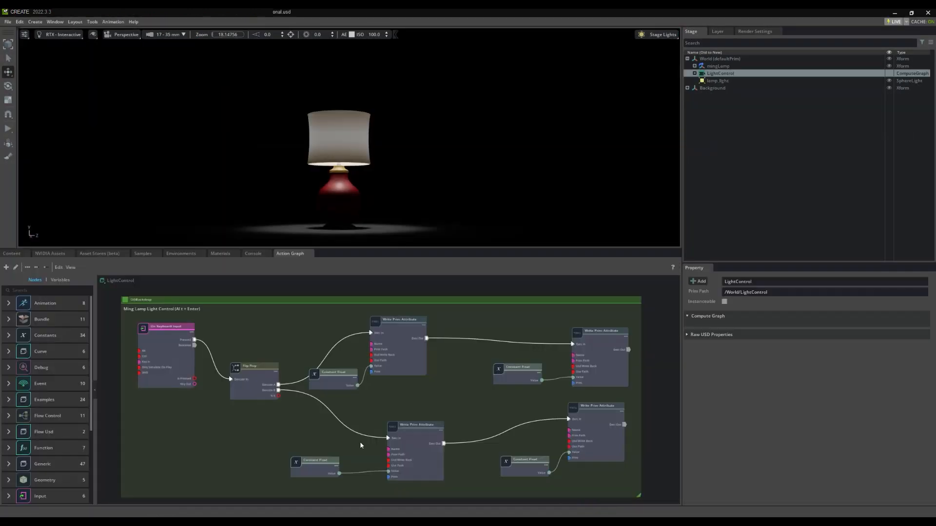
Bring up the File > Open Recent list of recently opened scenes.
{"action": "left_click", "coordinate": [8, 22]}
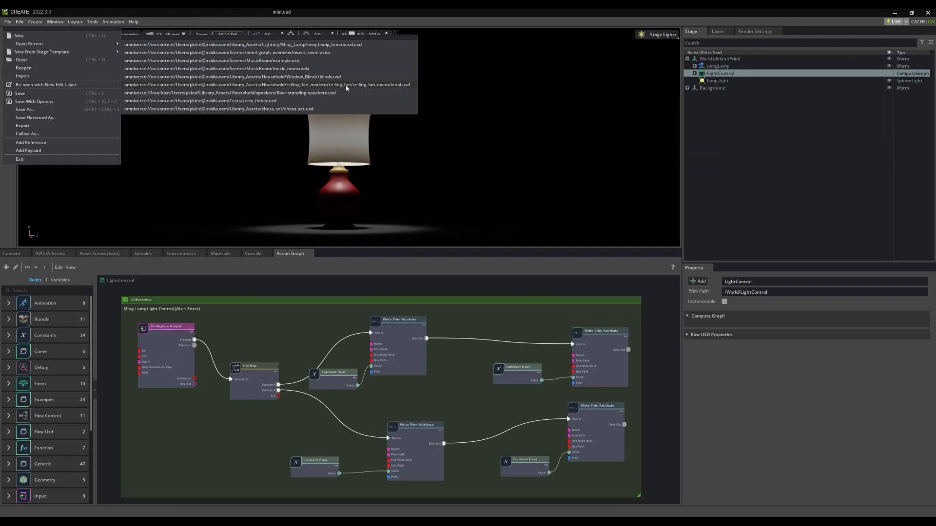